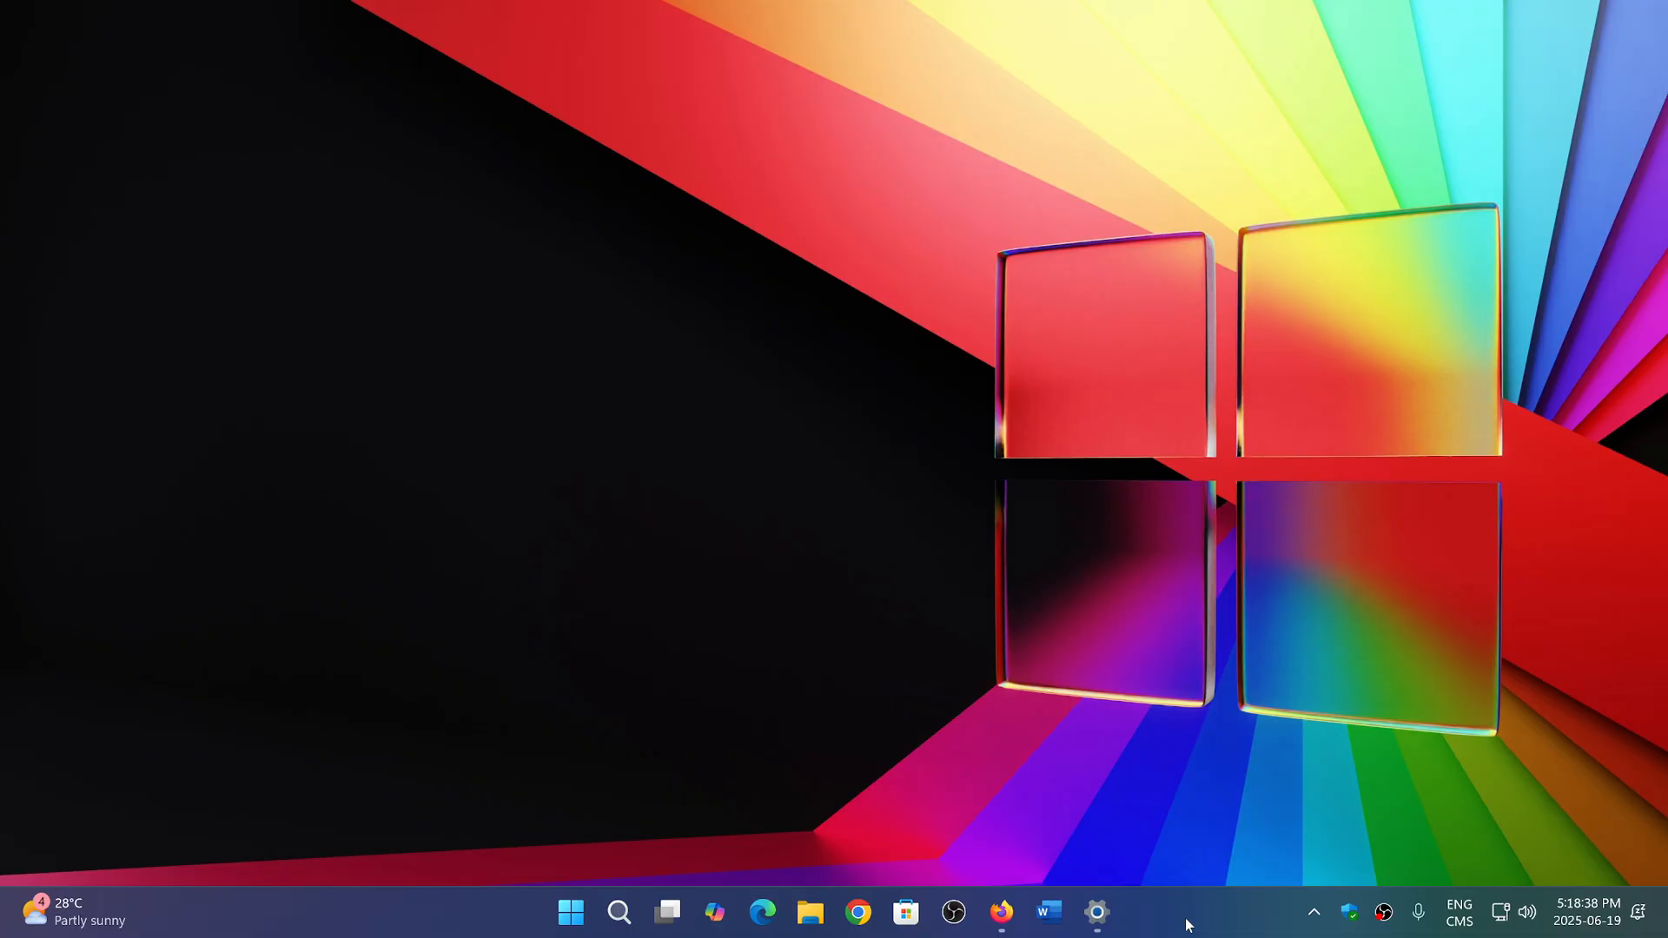
pyautogui.moveTo(1001, 912)
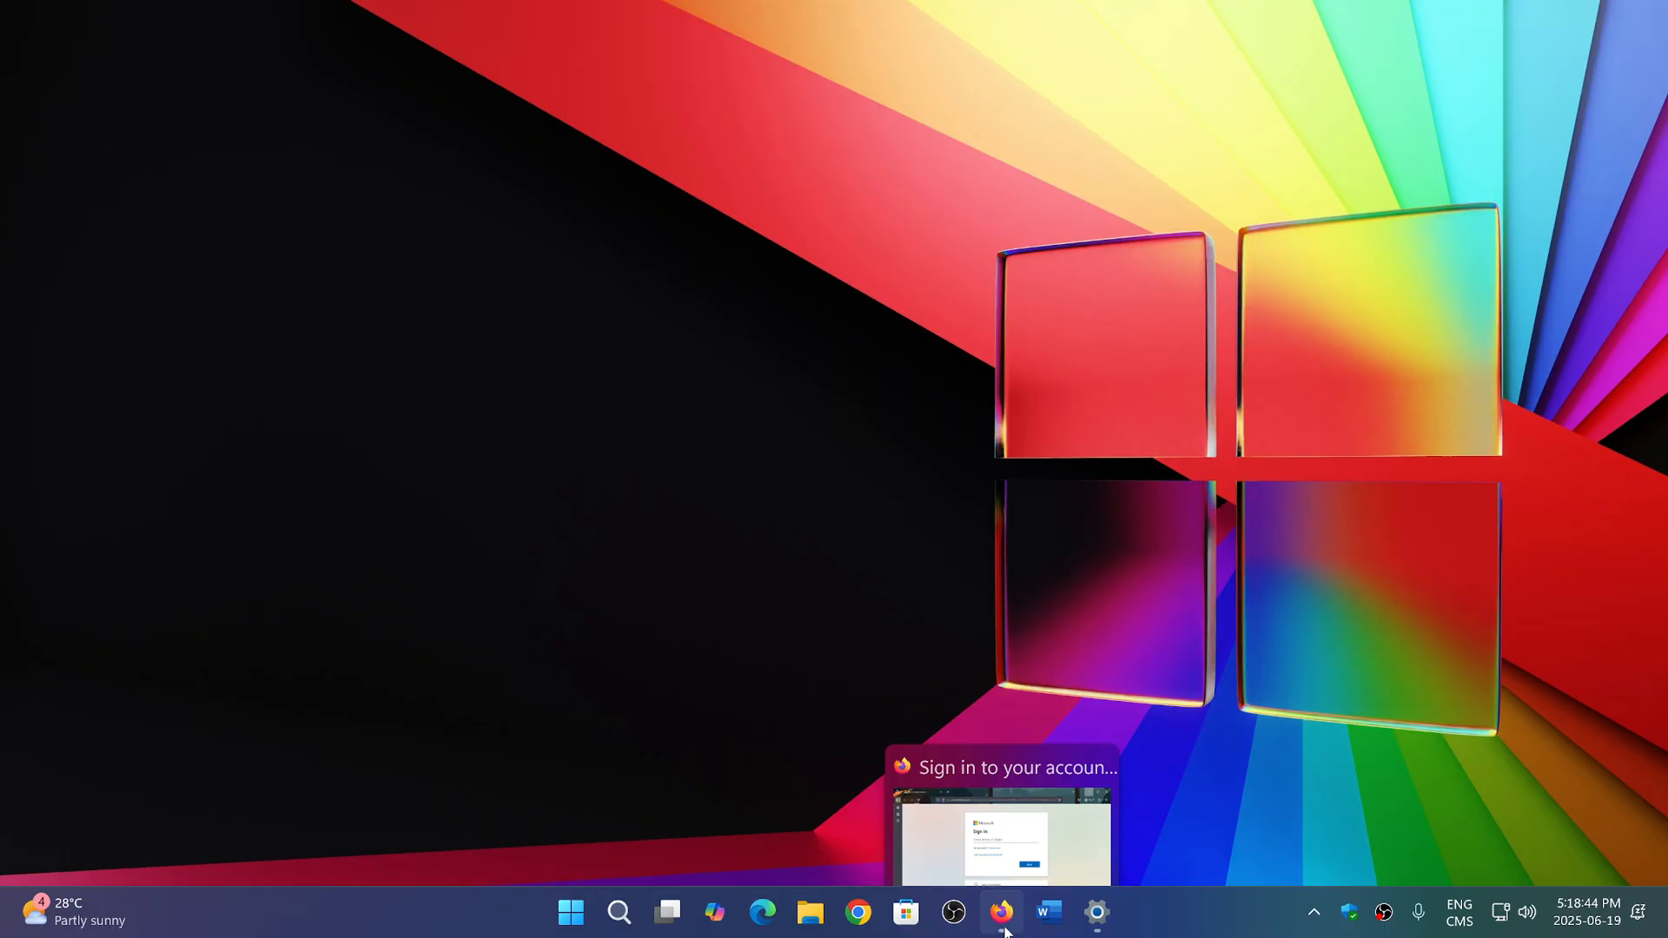
# Show the Microsoft sign-in page in Firefox, then switch to Accounts sign-in options in Settings.
pyautogui.click(1001, 912)
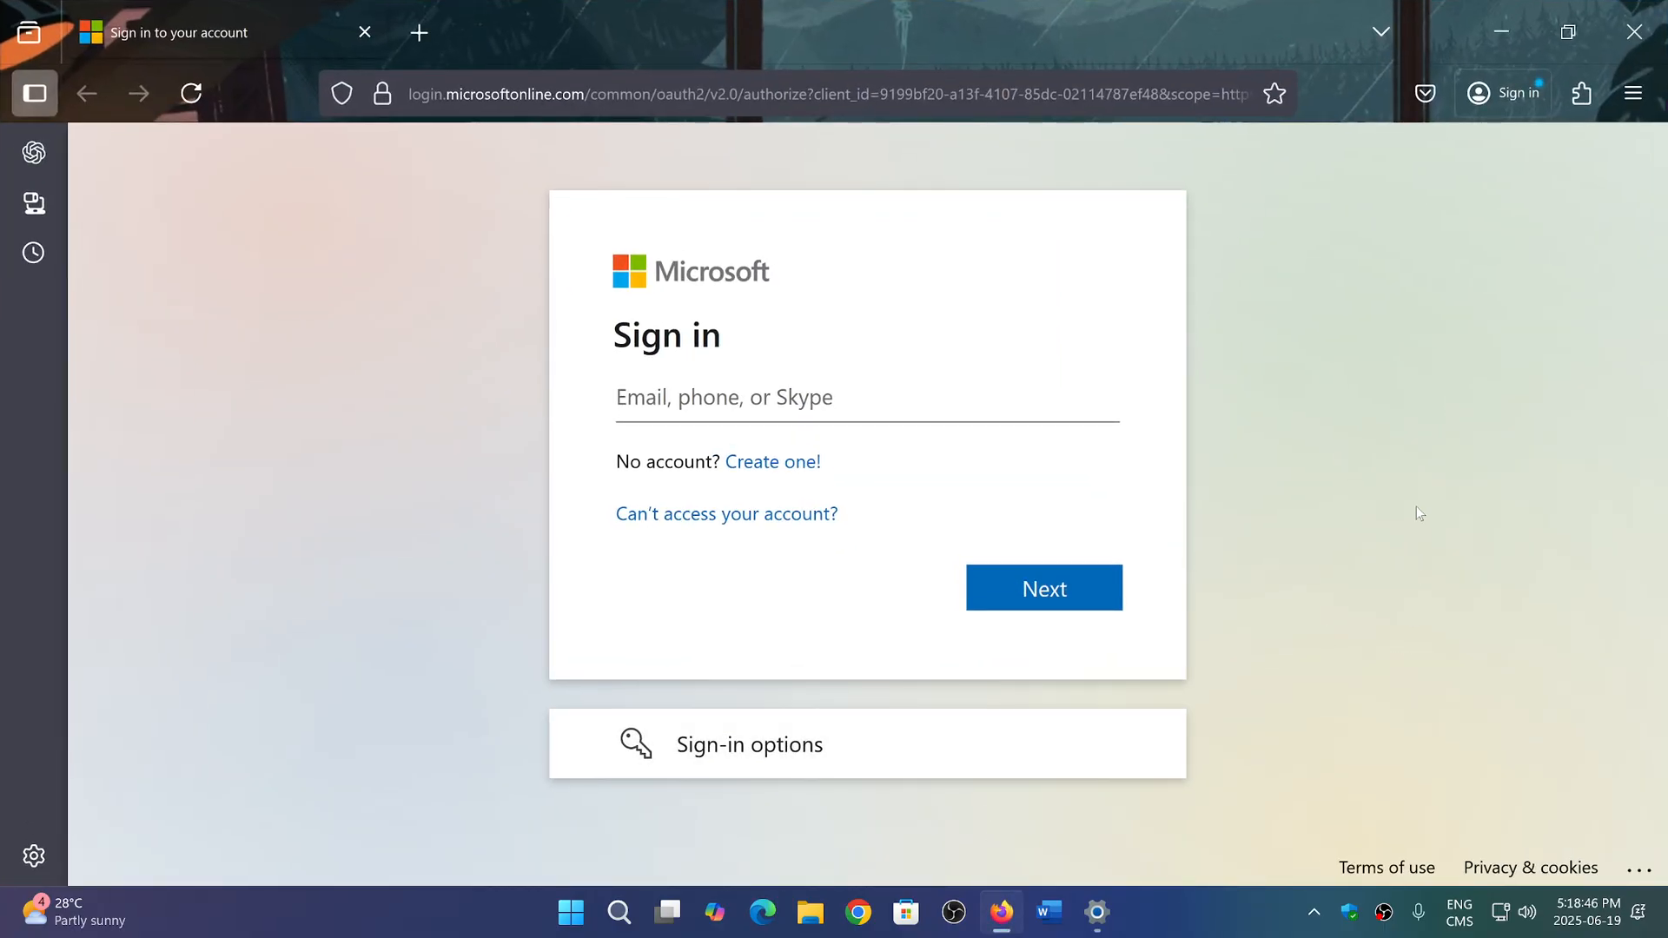
pyautogui.moveTo(861, 452)
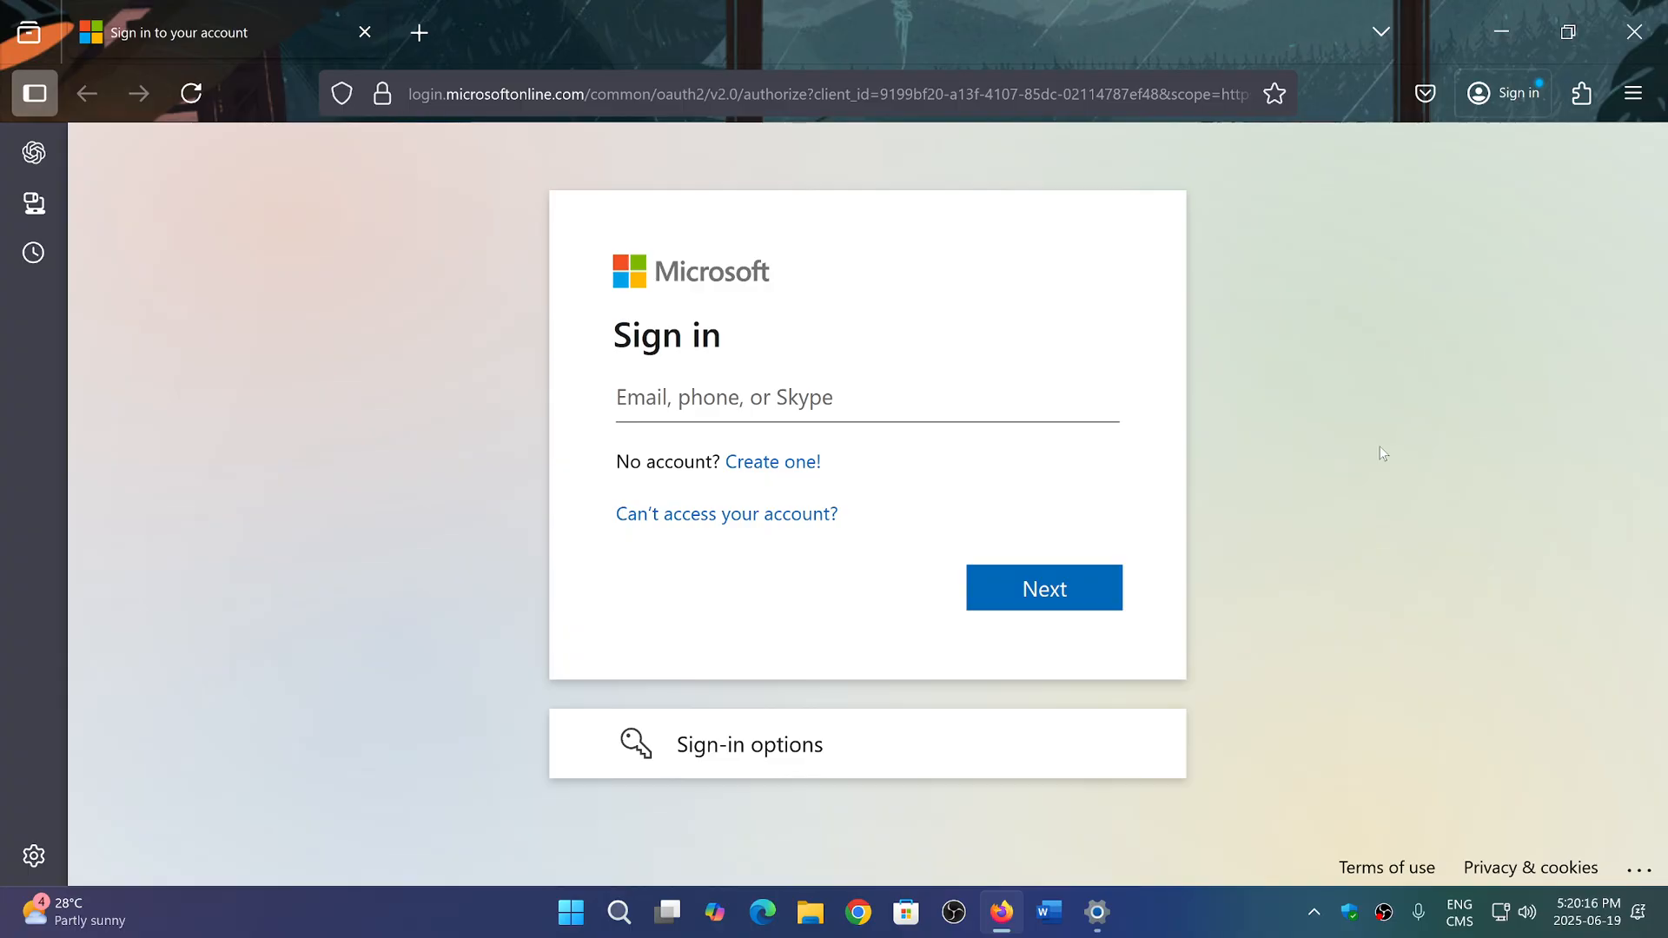
pyautogui.moveTo(1190, 823)
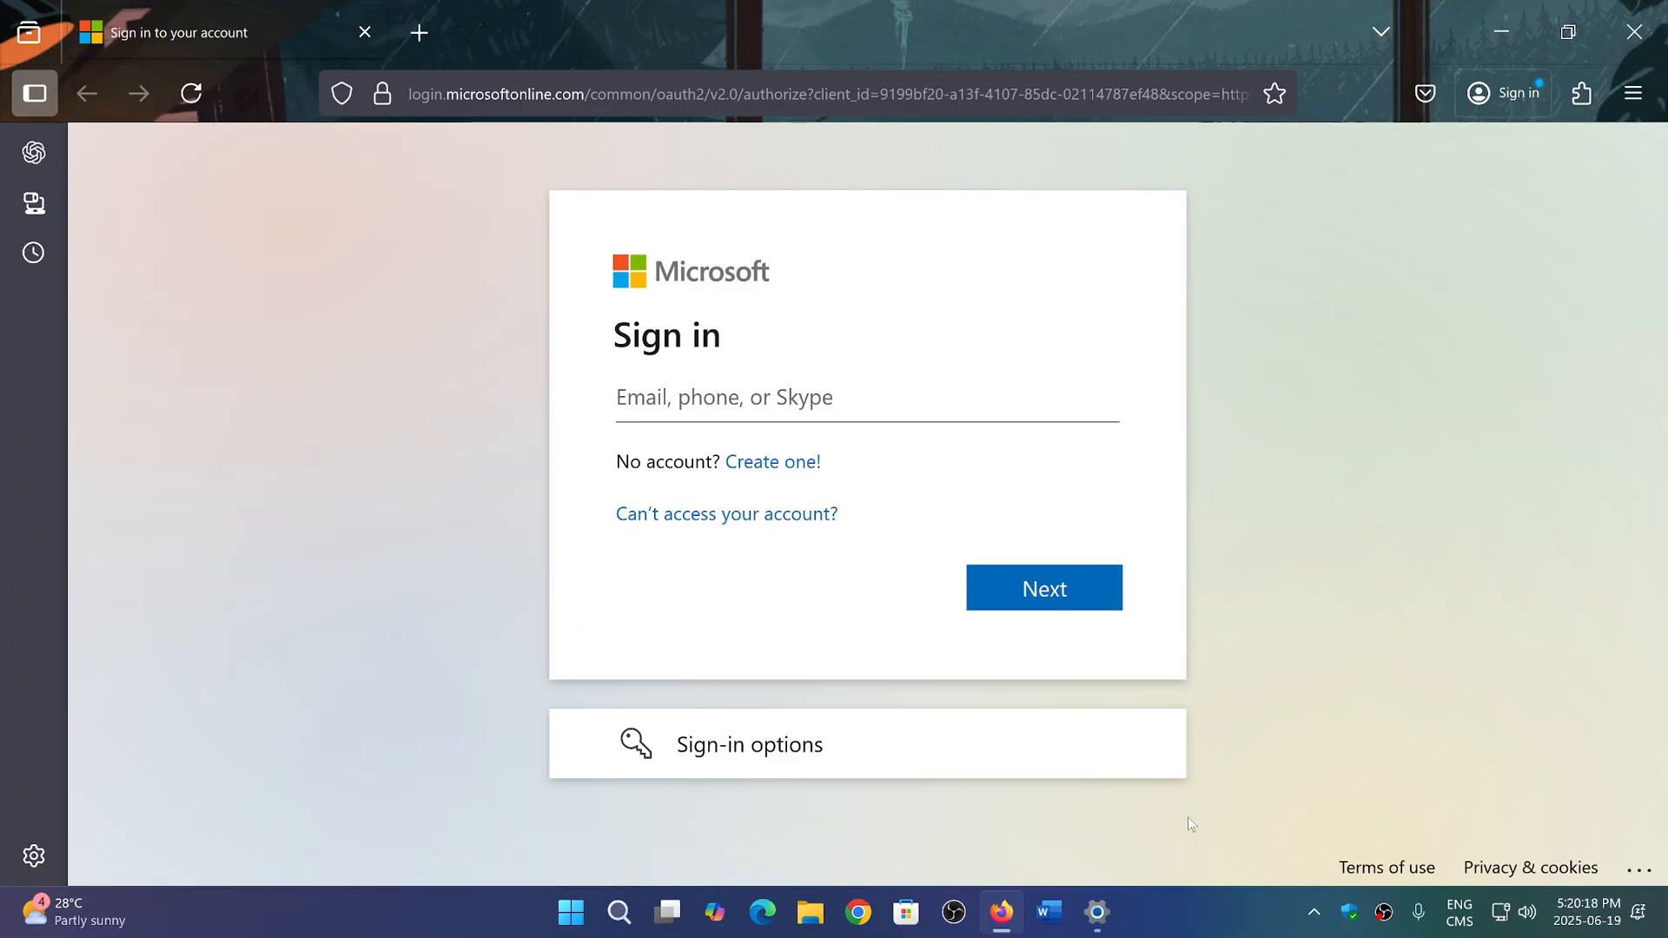
pyautogui.moveTo(1320, 733)
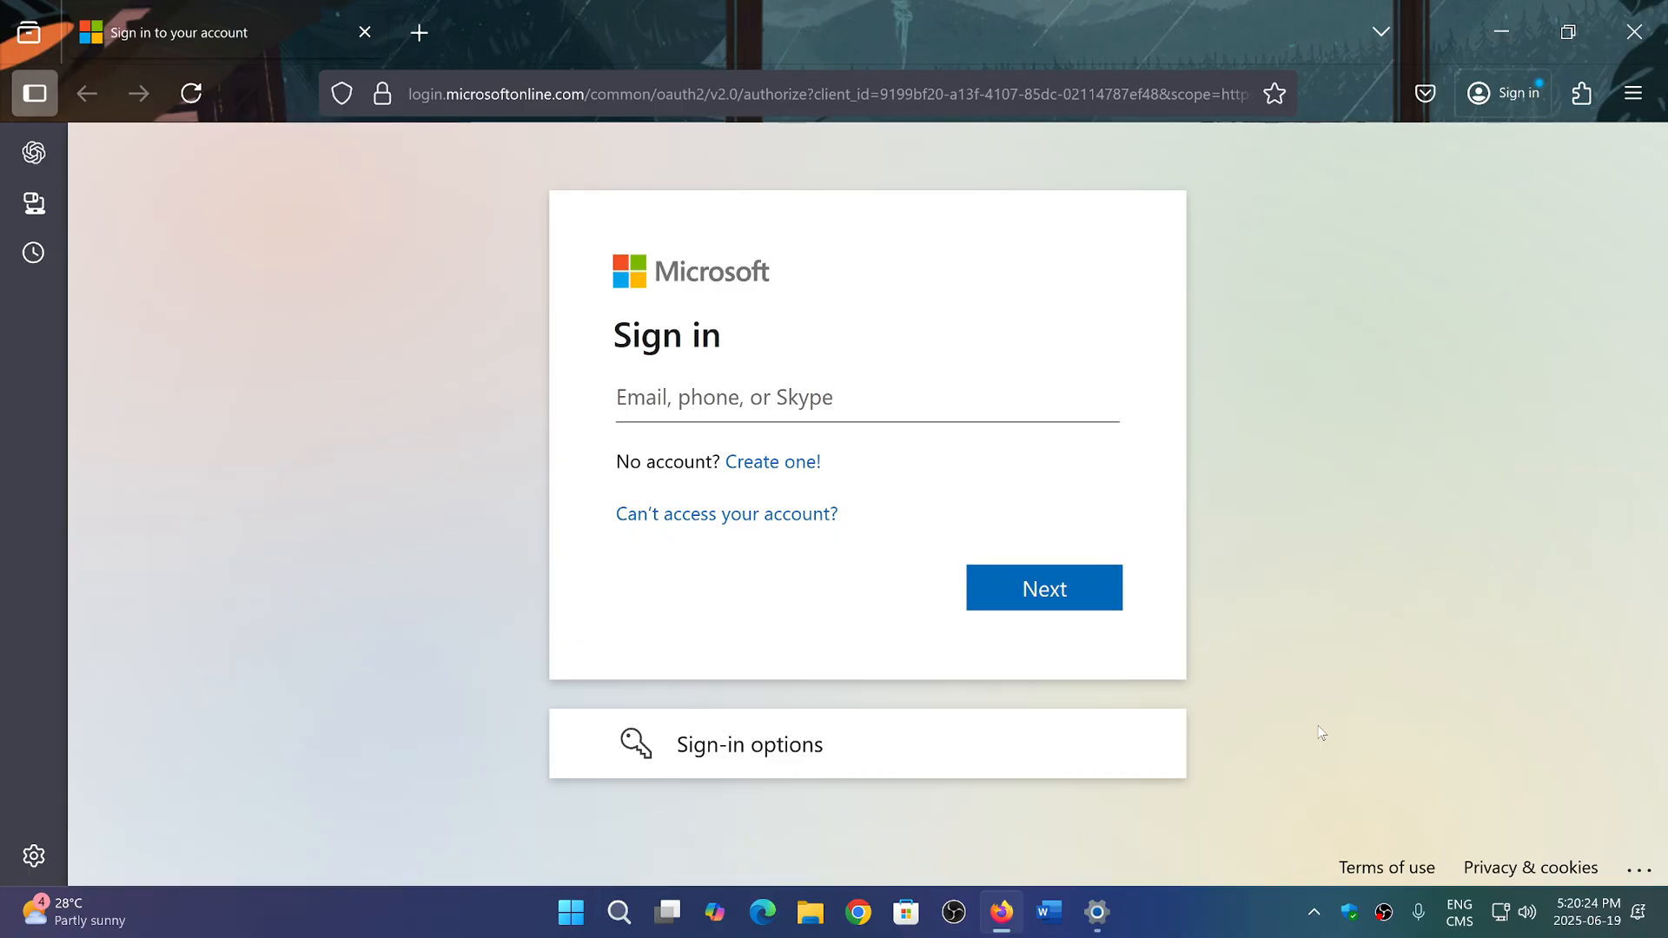
pyautogui.moveTo(1171, 808)
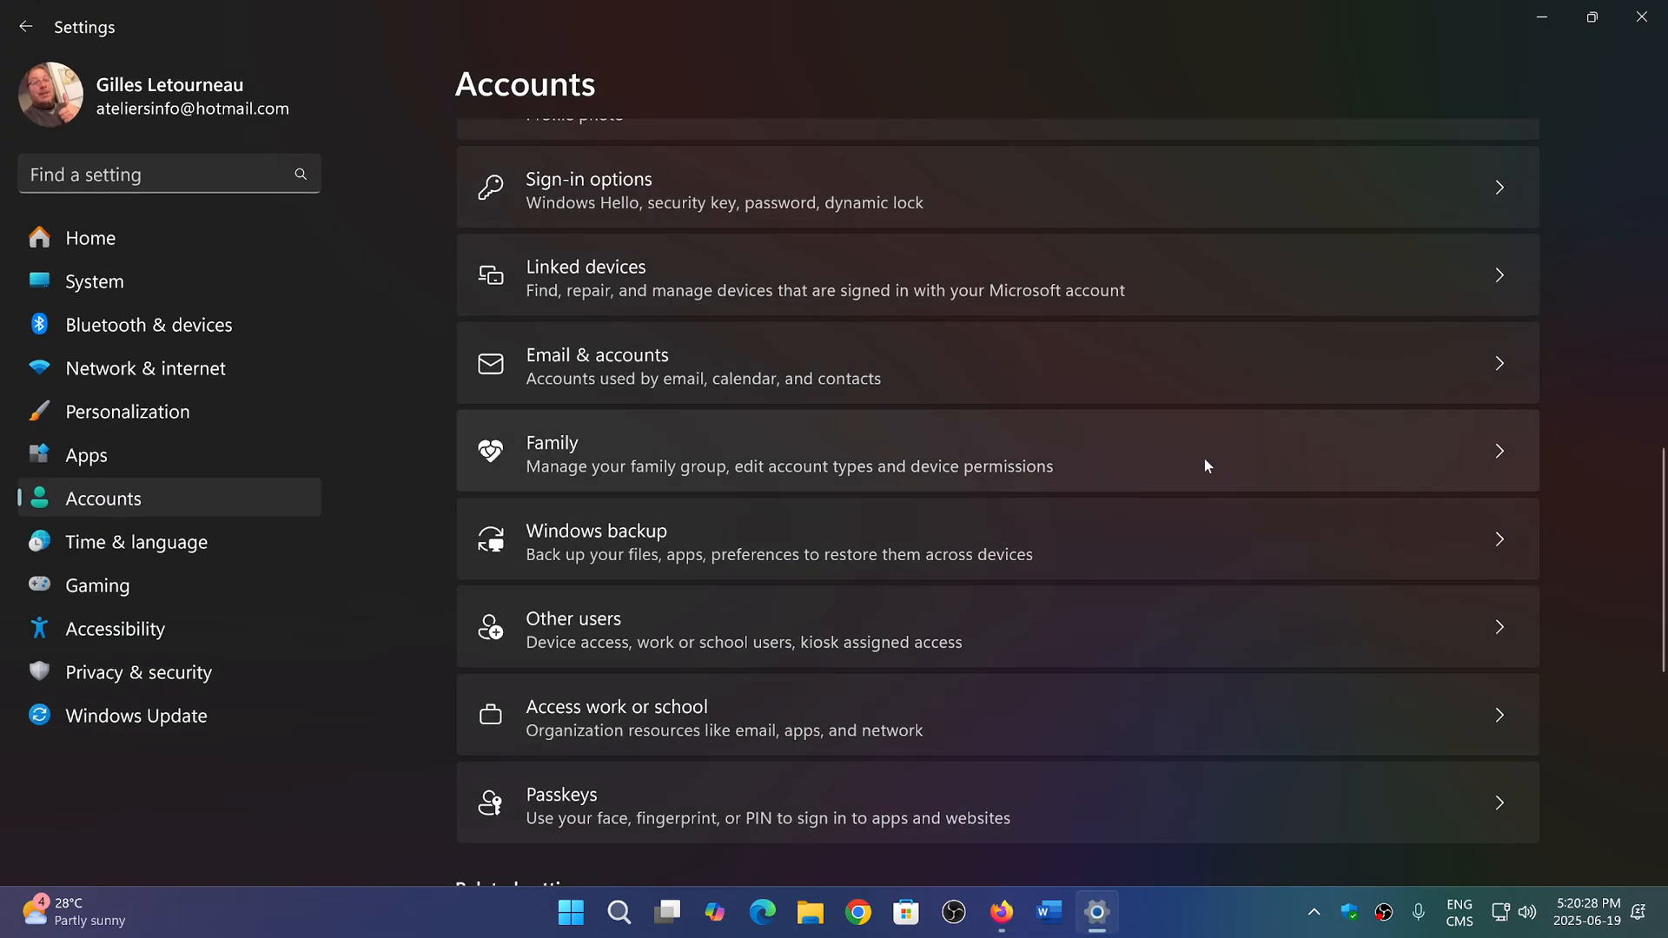
pyautogui.moveTo(606, 201)
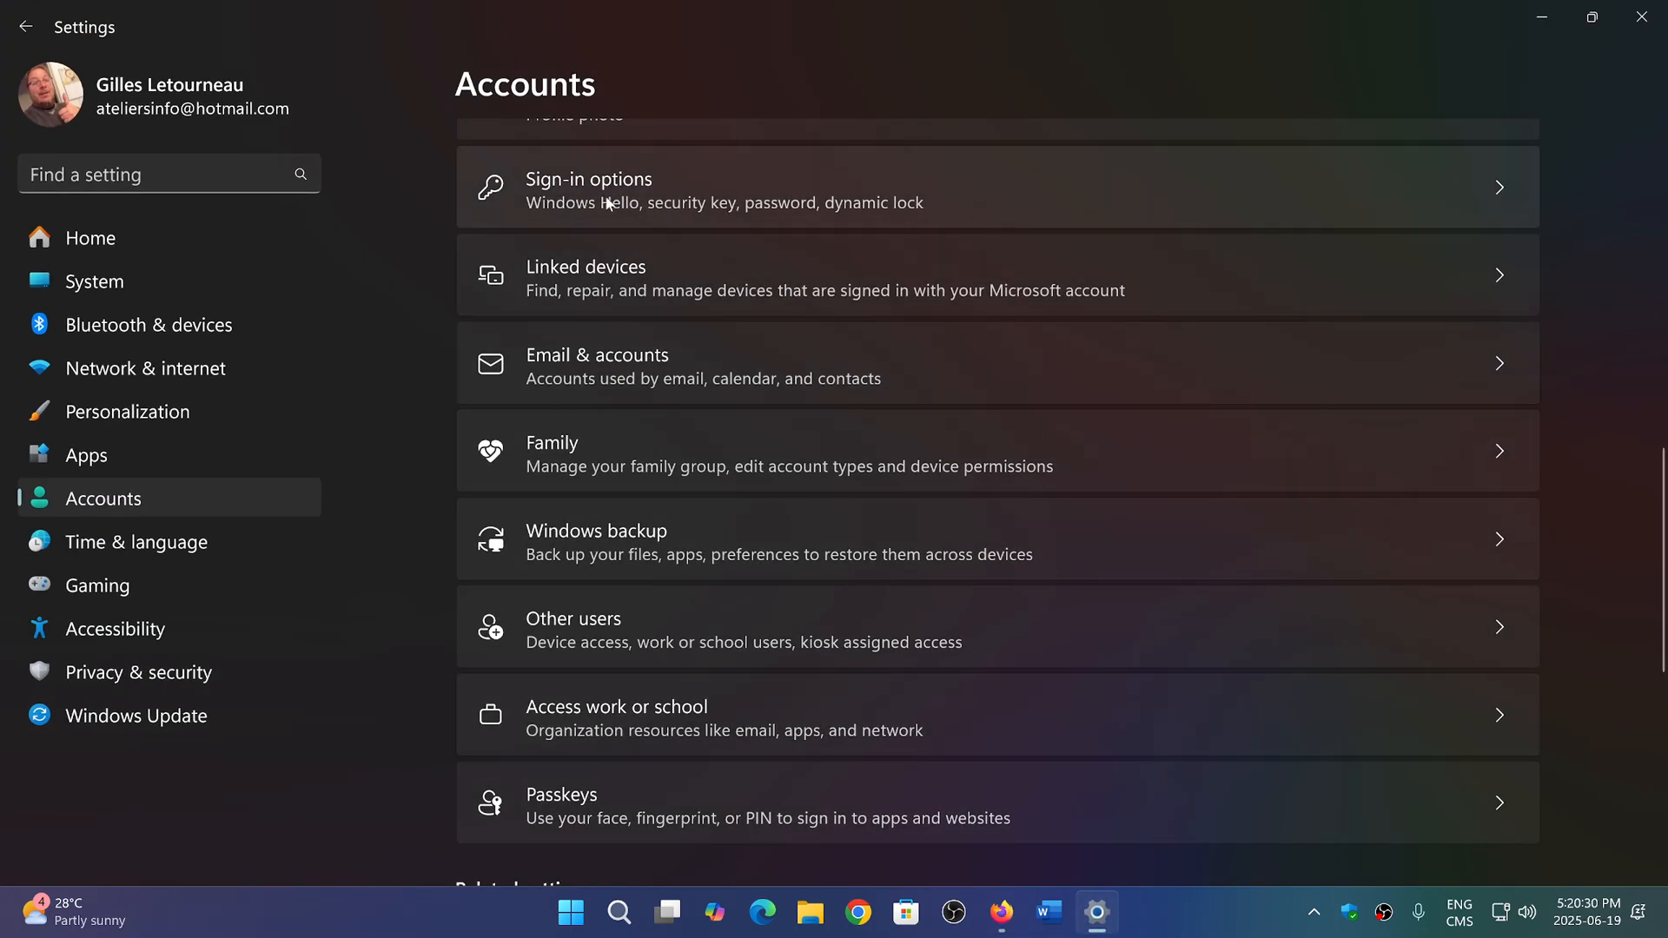
pyautogui.moveTo(1042, 211)
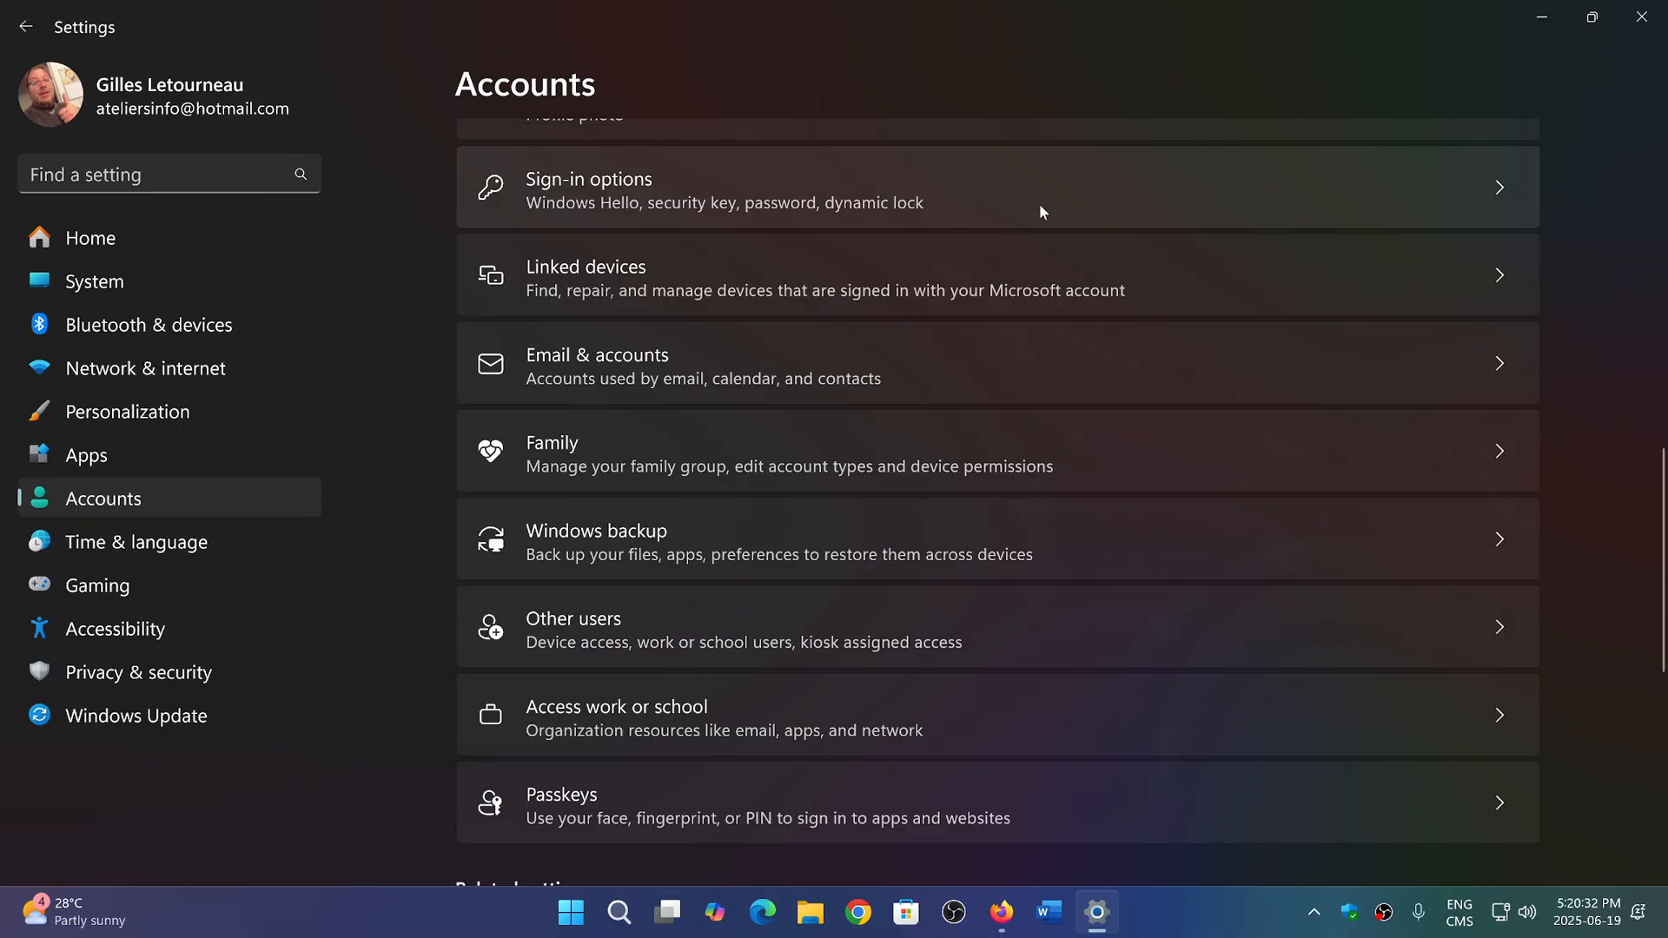
pyautogui.click(997, 187)
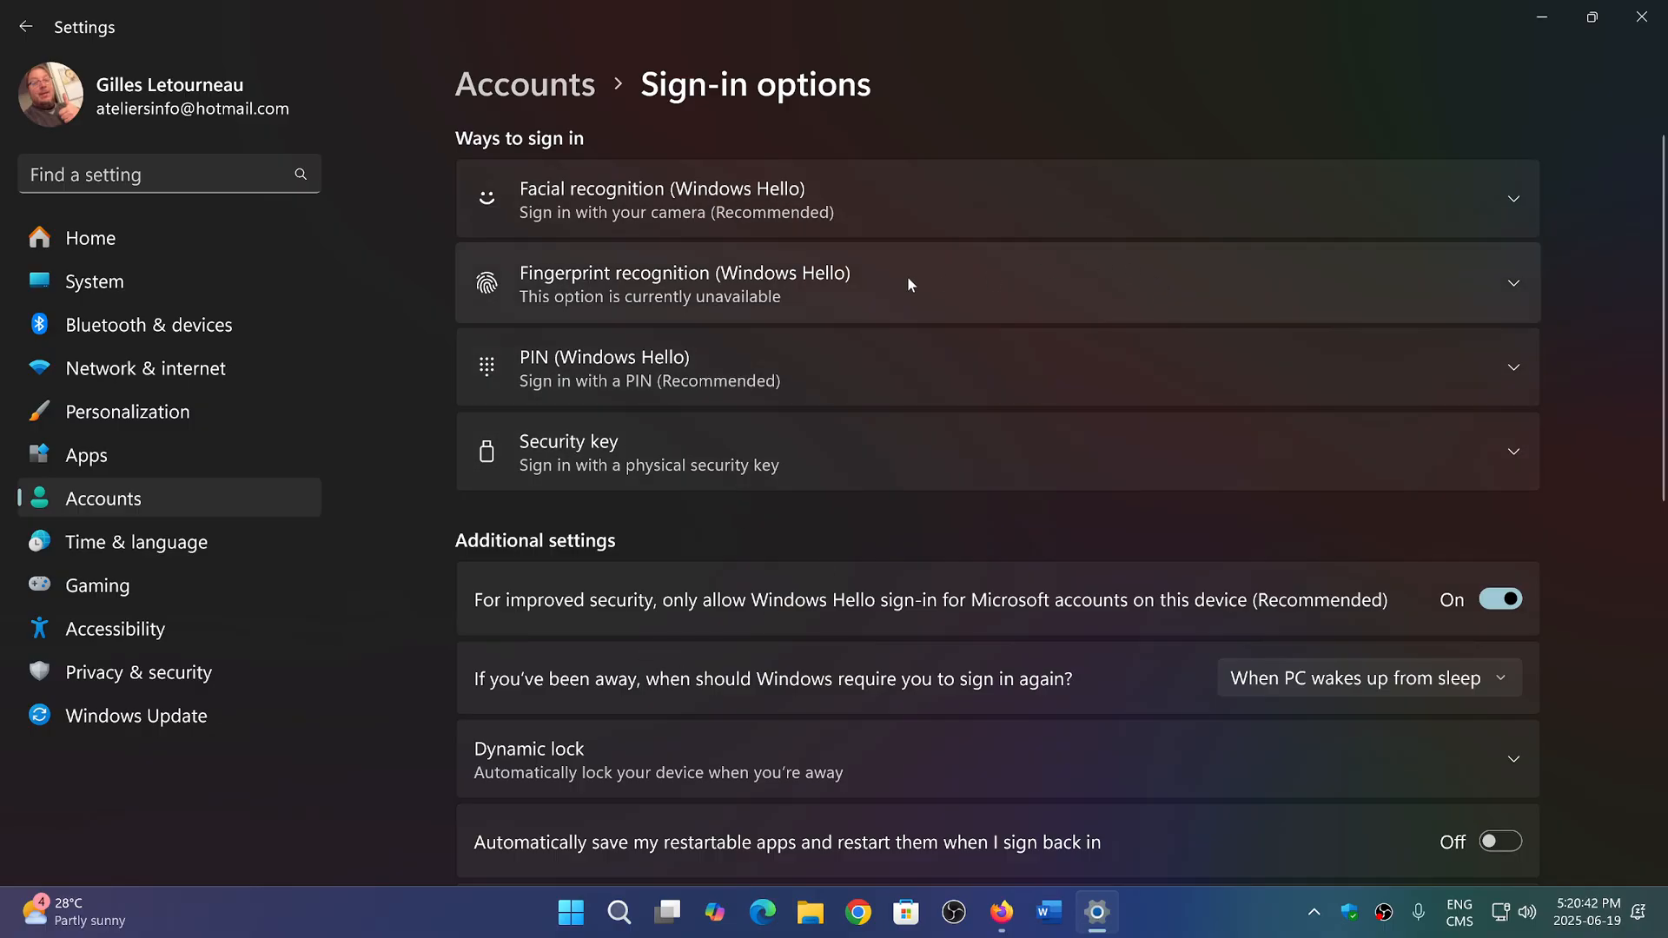
pyautogui.moveTo(561, 111)
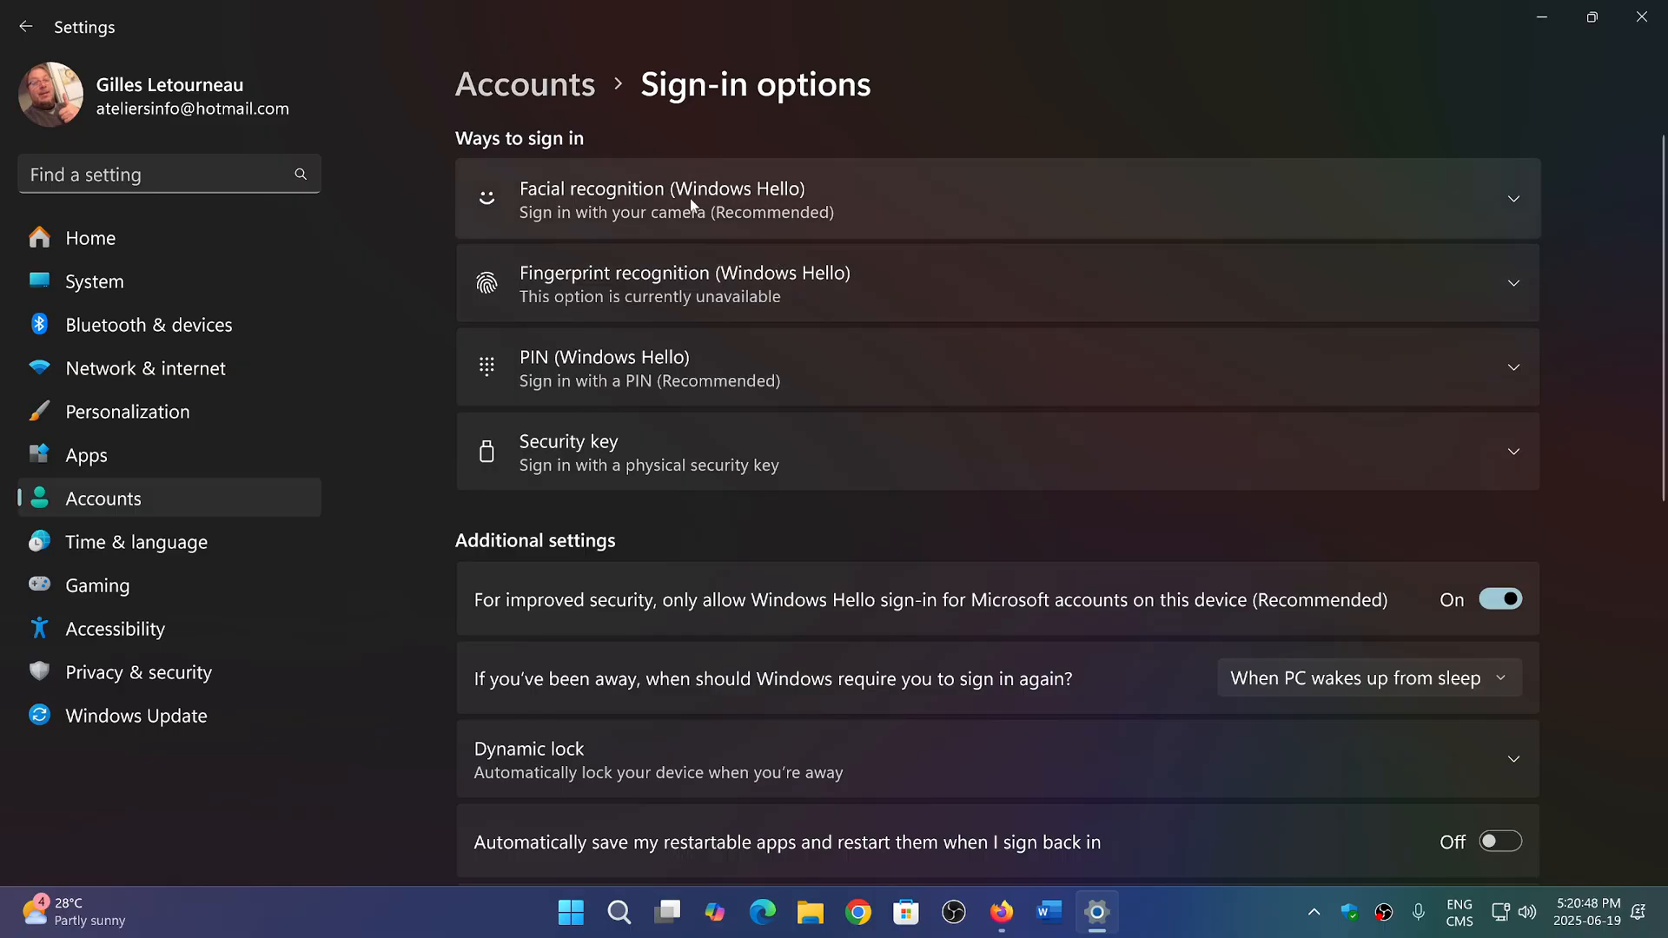
pyautogui.moveTo(671, 282)
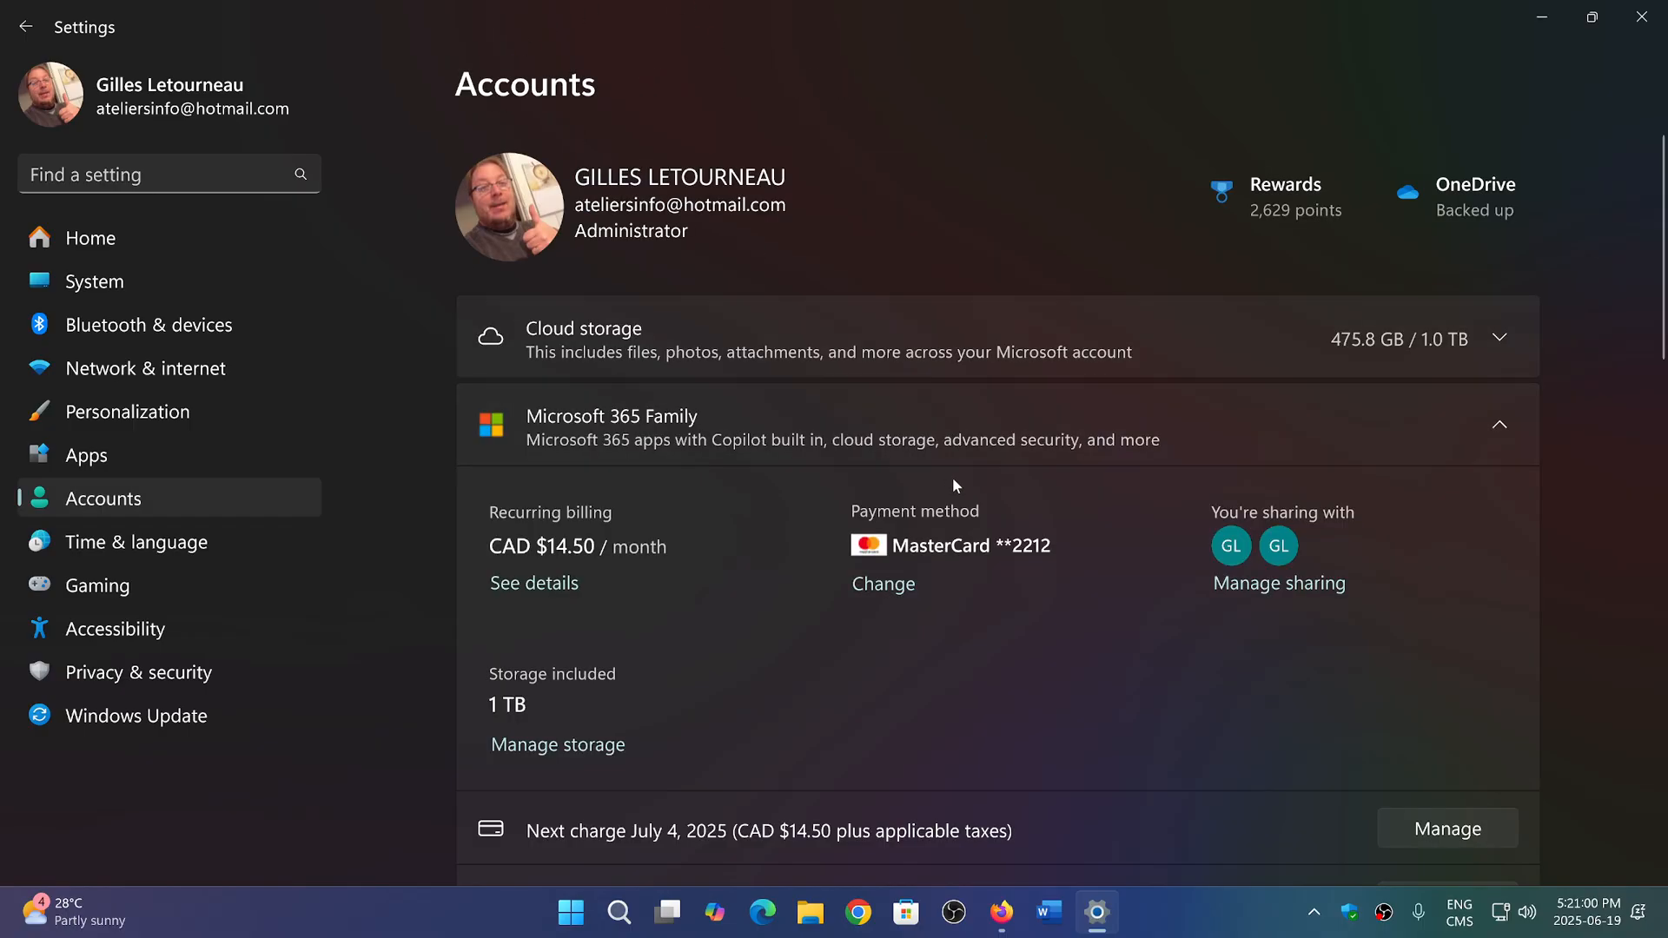
# Scroll the Accounts overview down to the Passkeys entry, then close the Settings window.
pyautogui.scroll(-3)
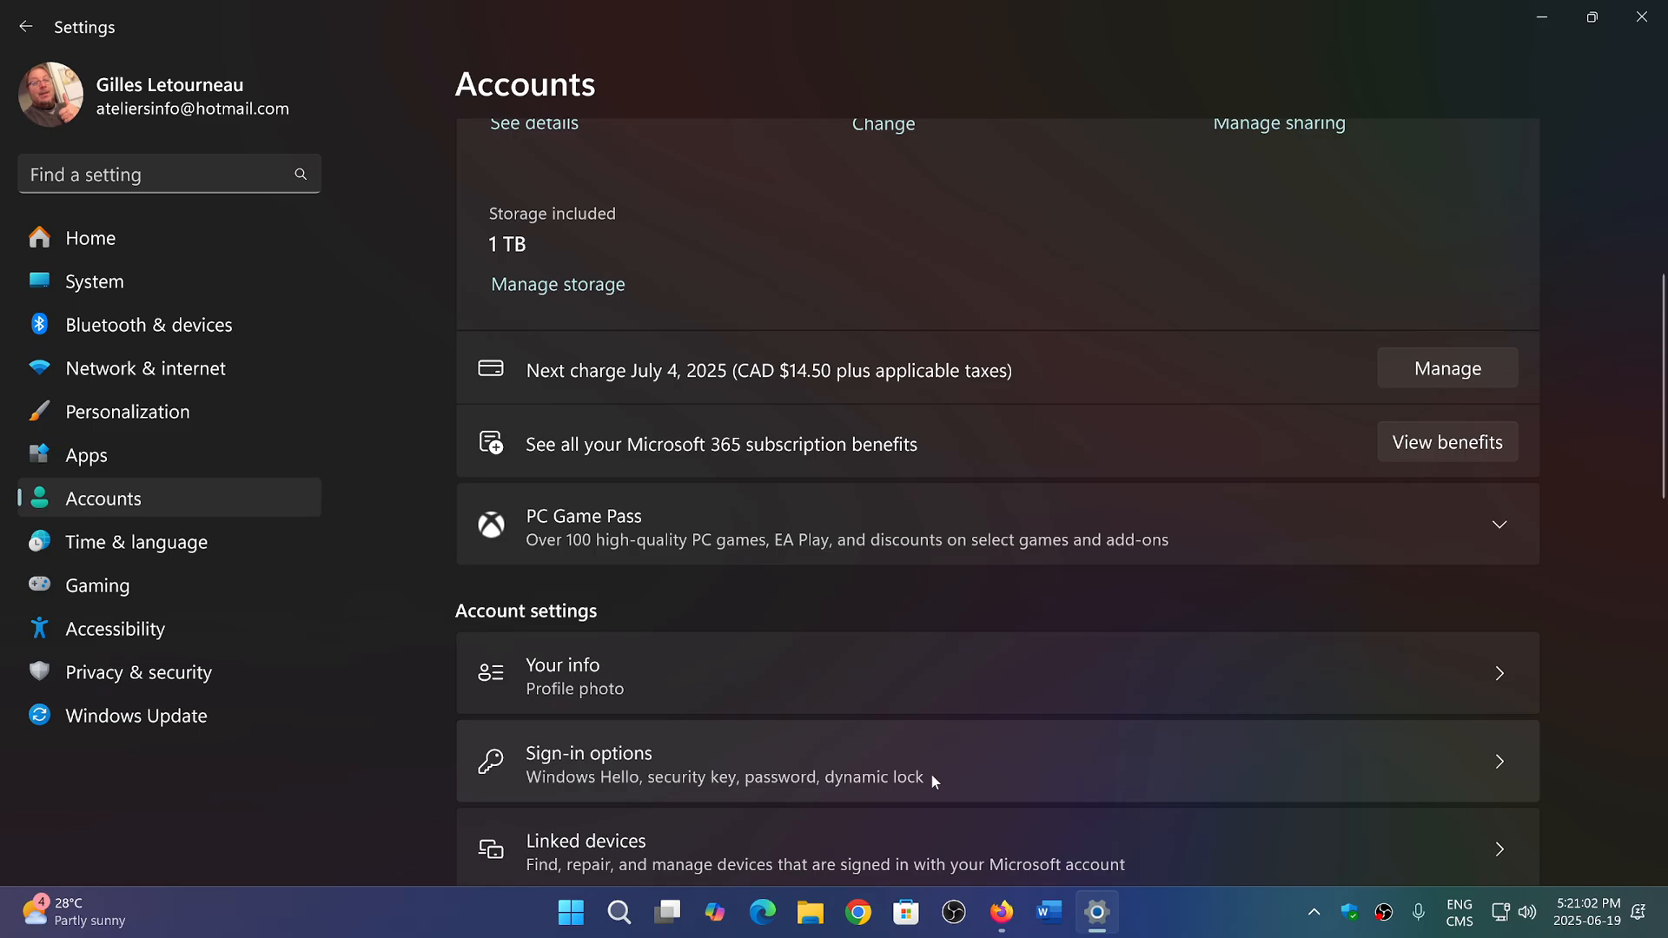
pyautogui.scroll(-3)
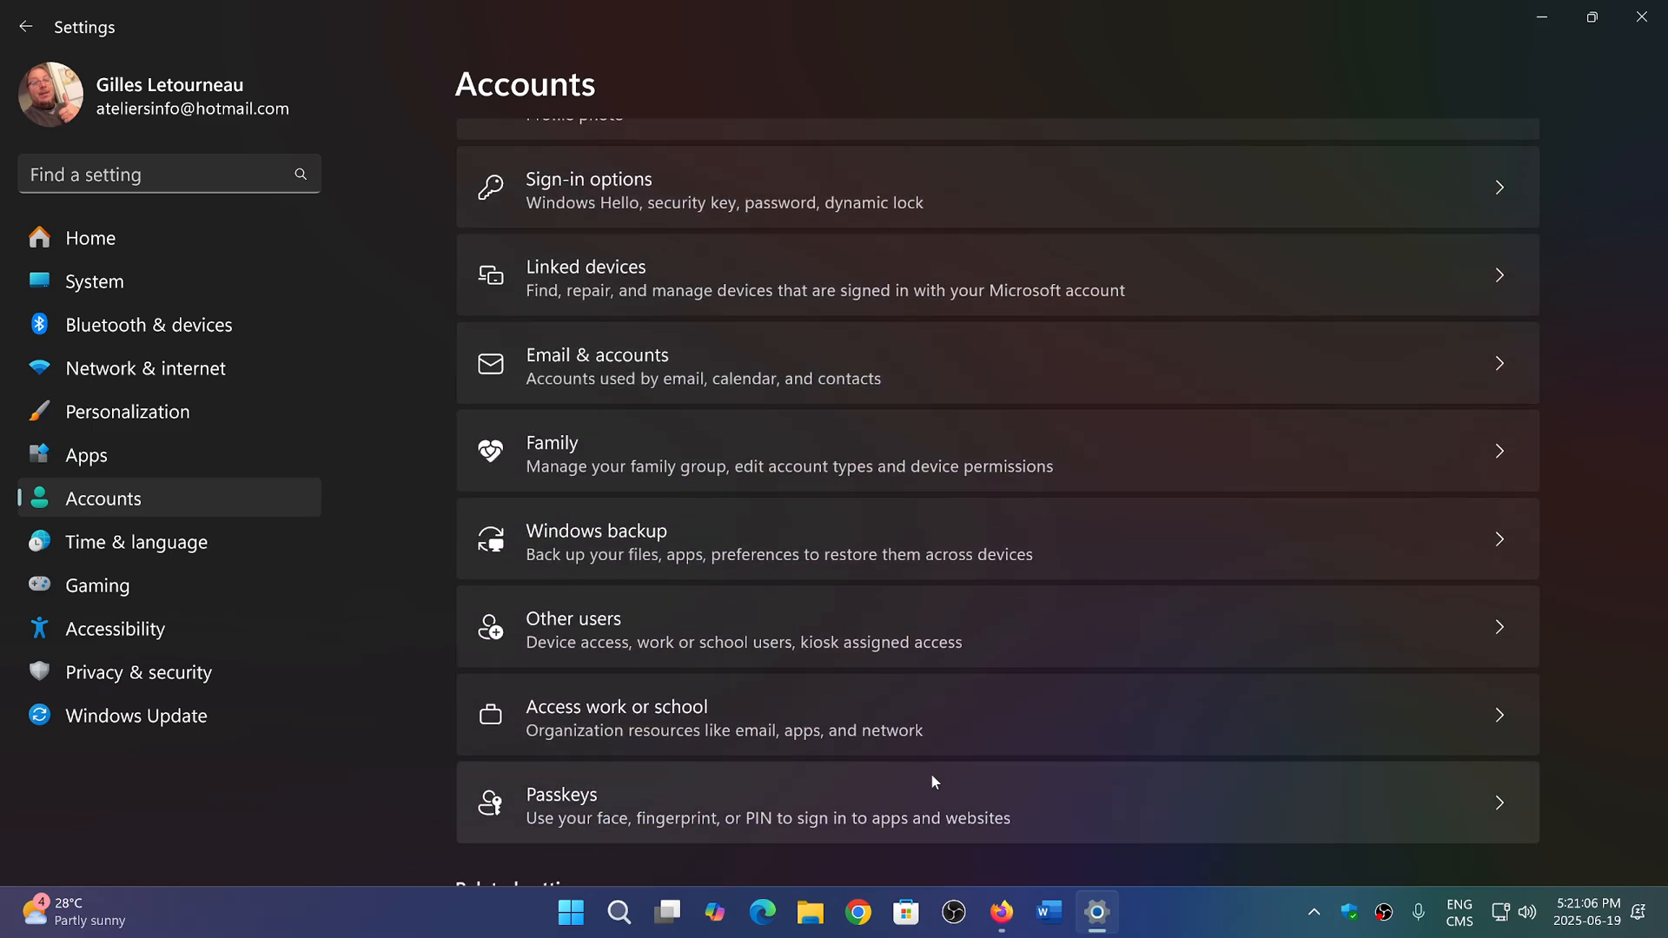
pyautogui.moveTo(699, 783)
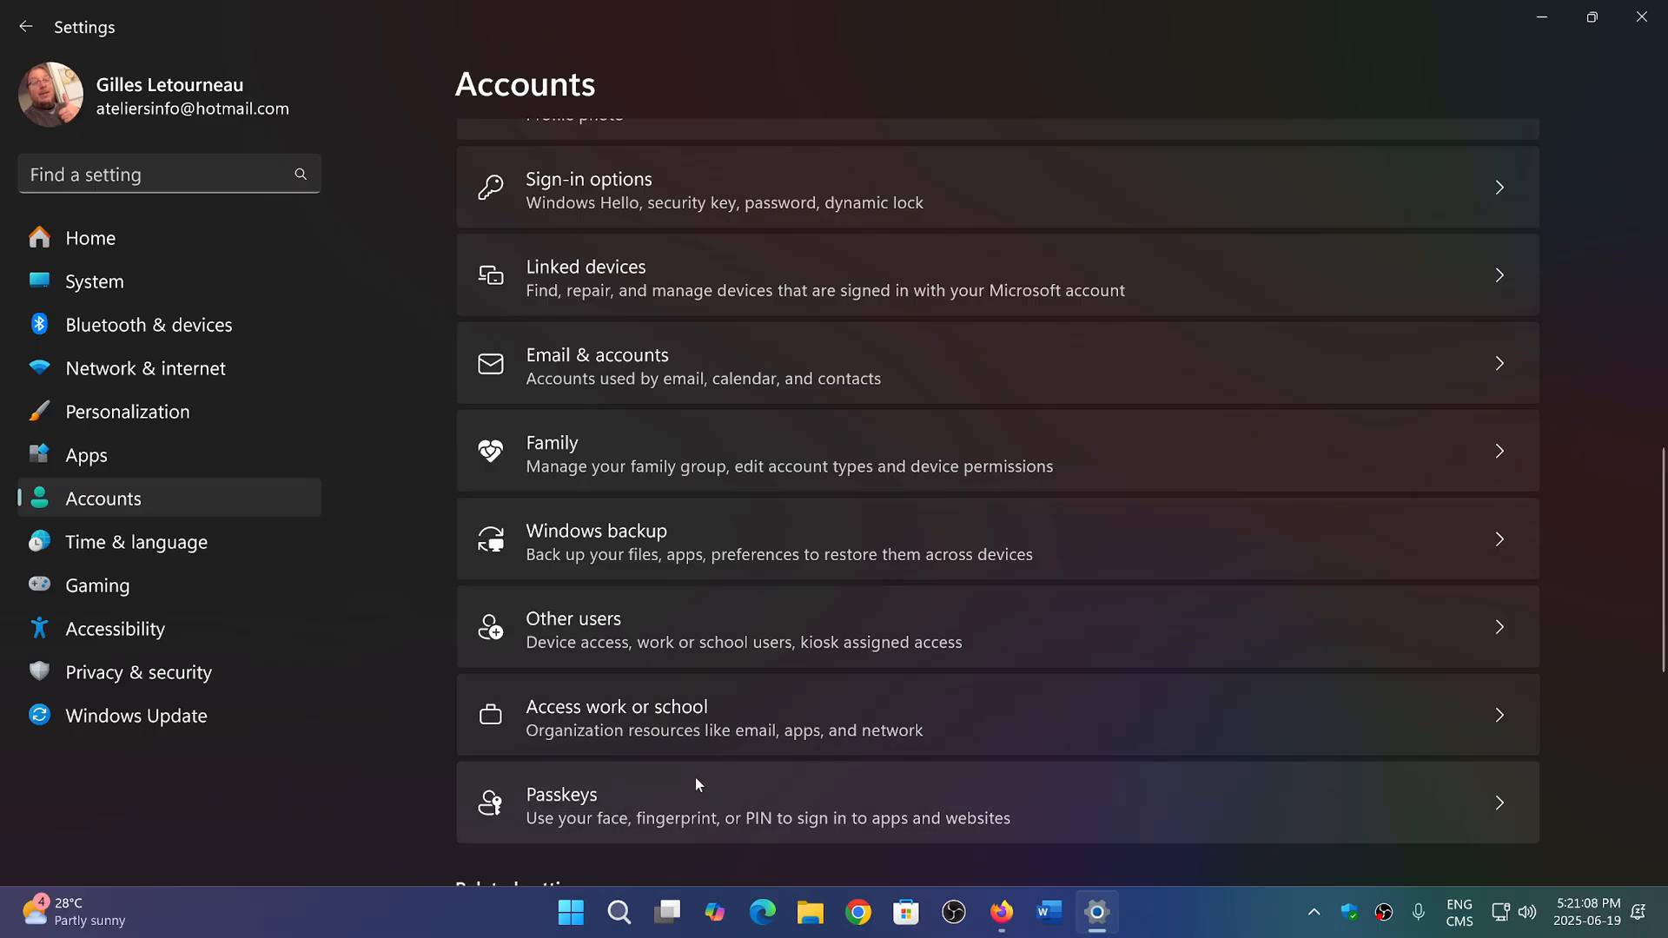
pyautogui.moveTo(612, 816)
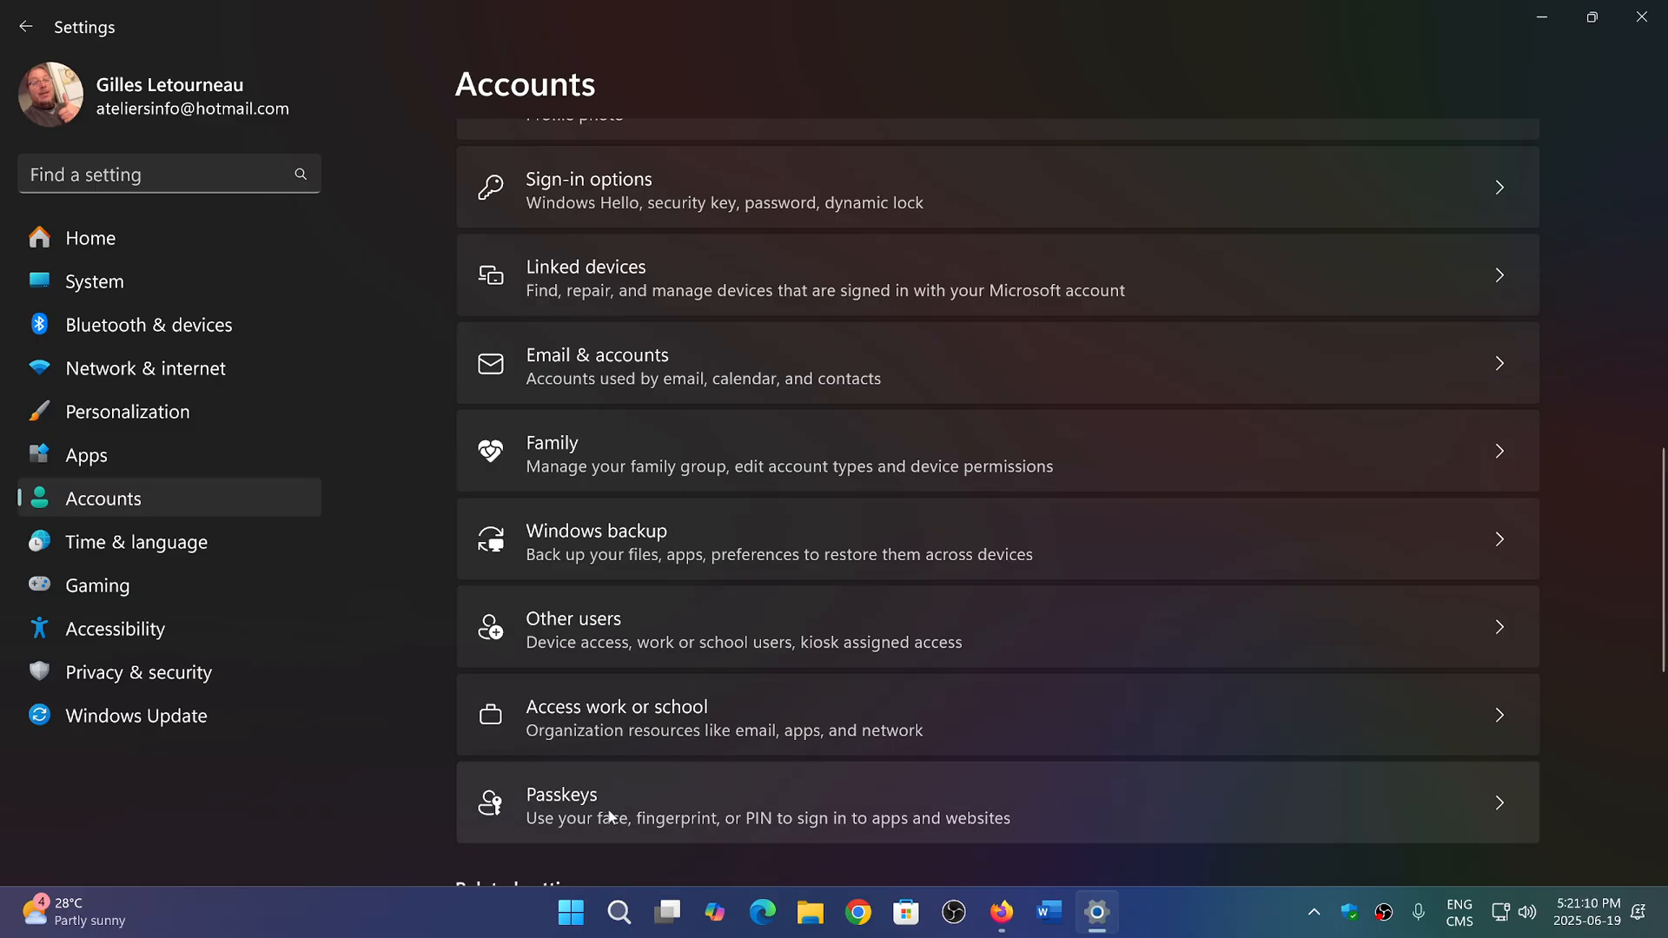
pyautogui.moveTo(834, 424)
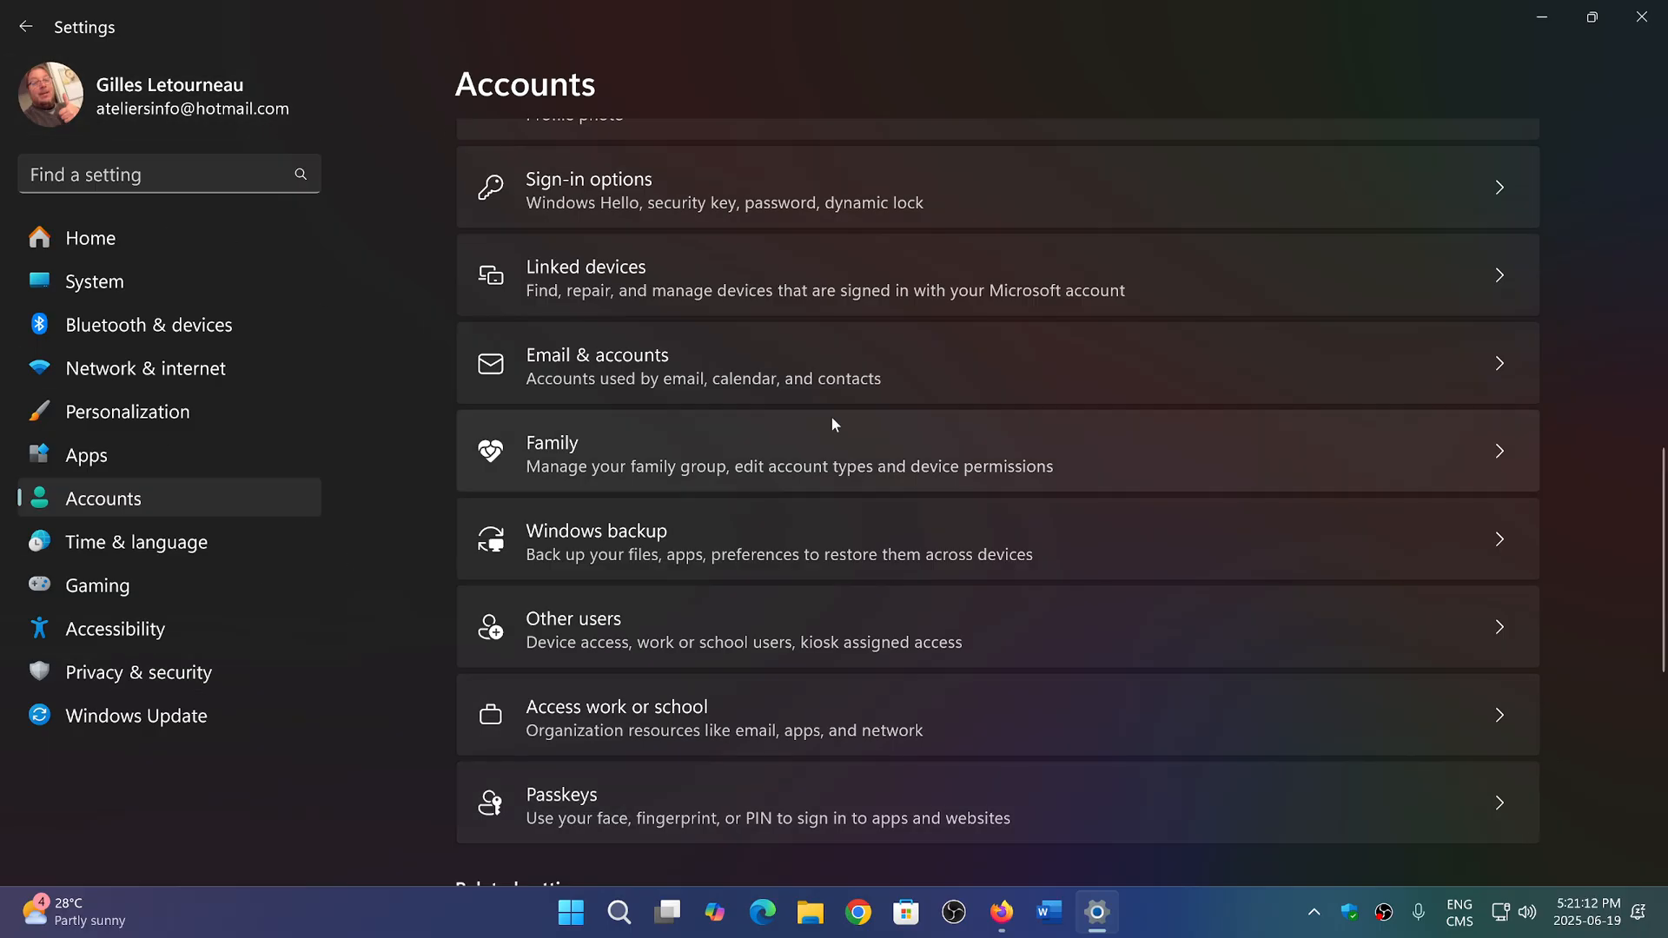
pyautogui.moveTo(789, 792)
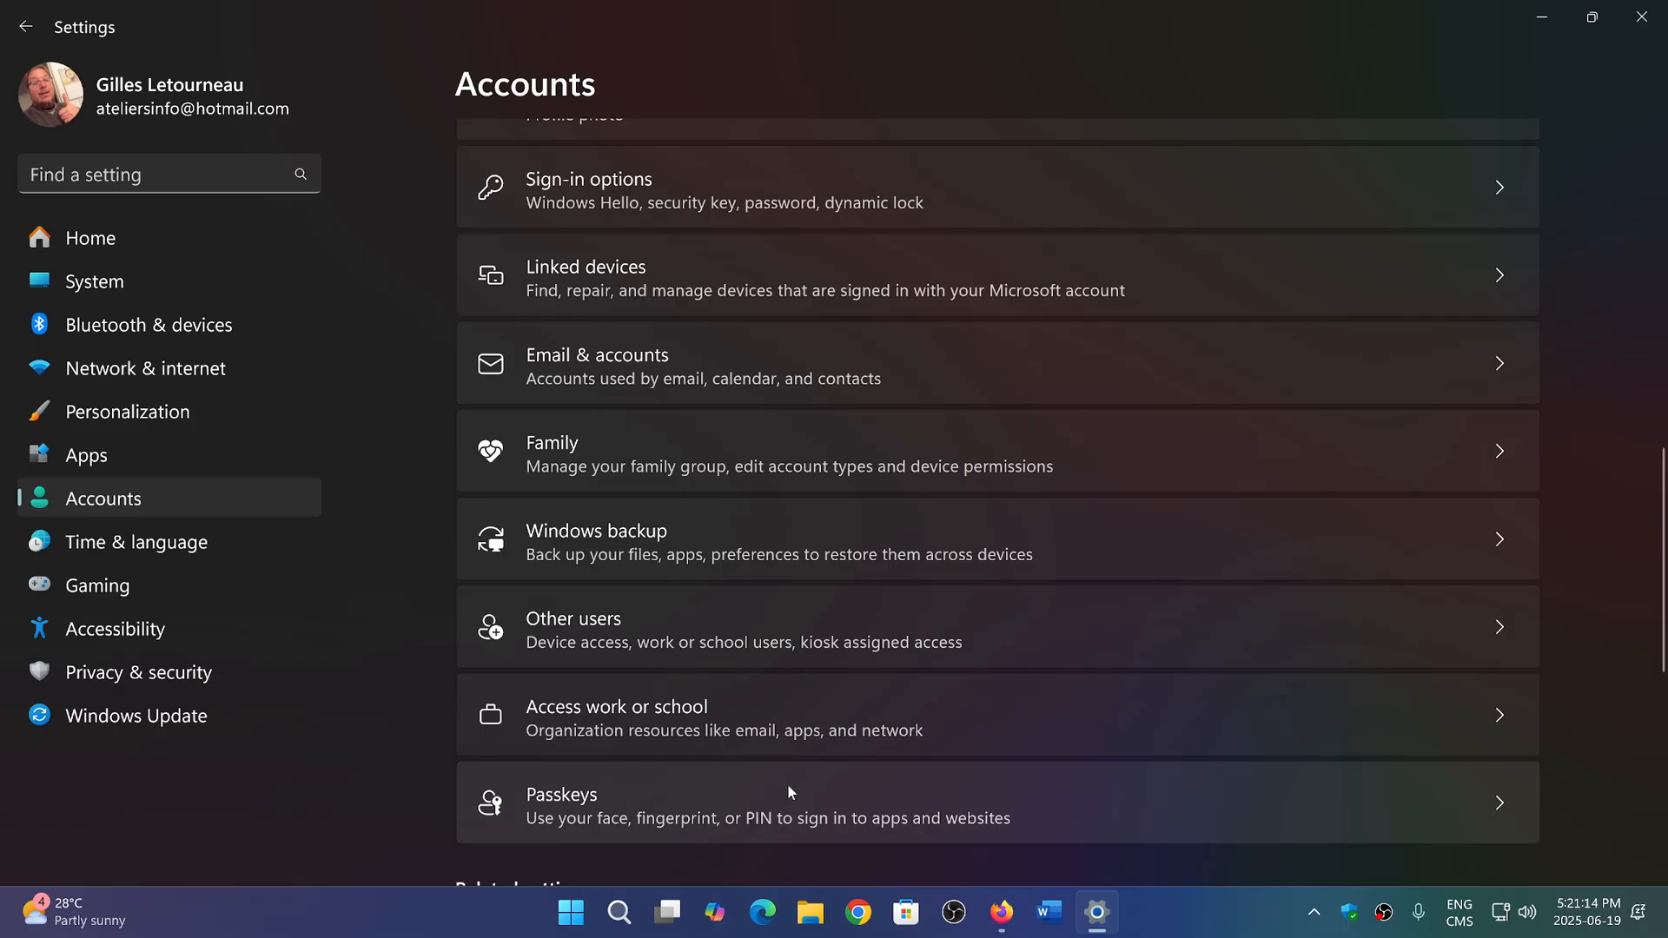
pyautogui.moveTo(1117, 803)
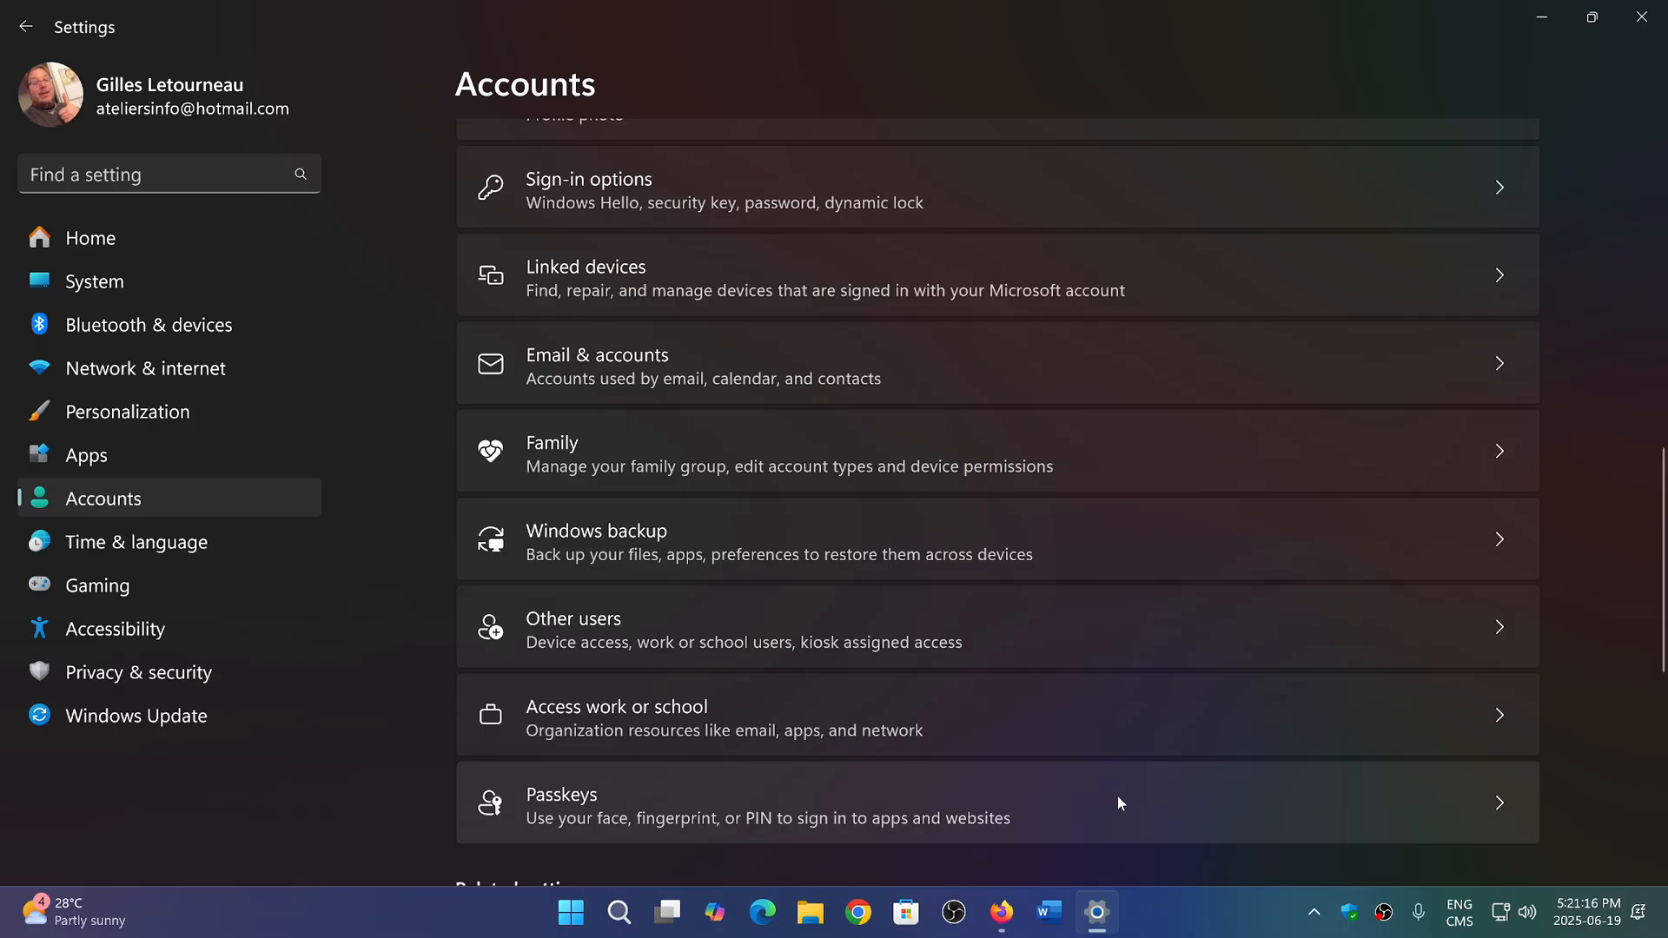
pyautogui.moveTo(1126, 808)
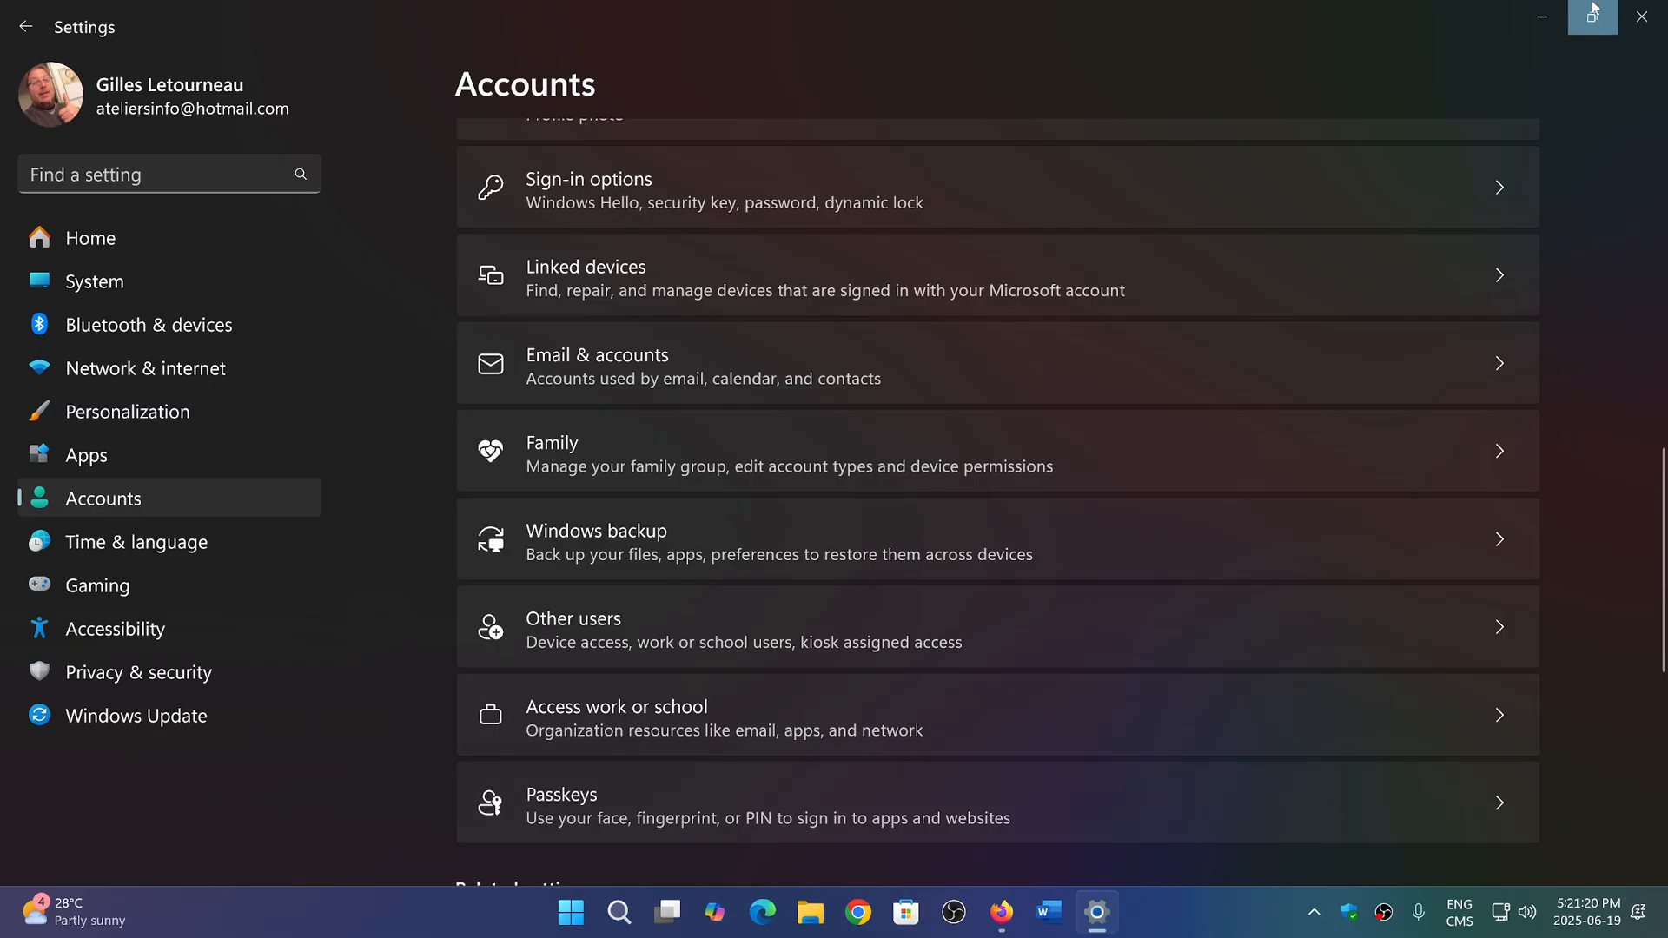
pyautogui.click(1025, 912)
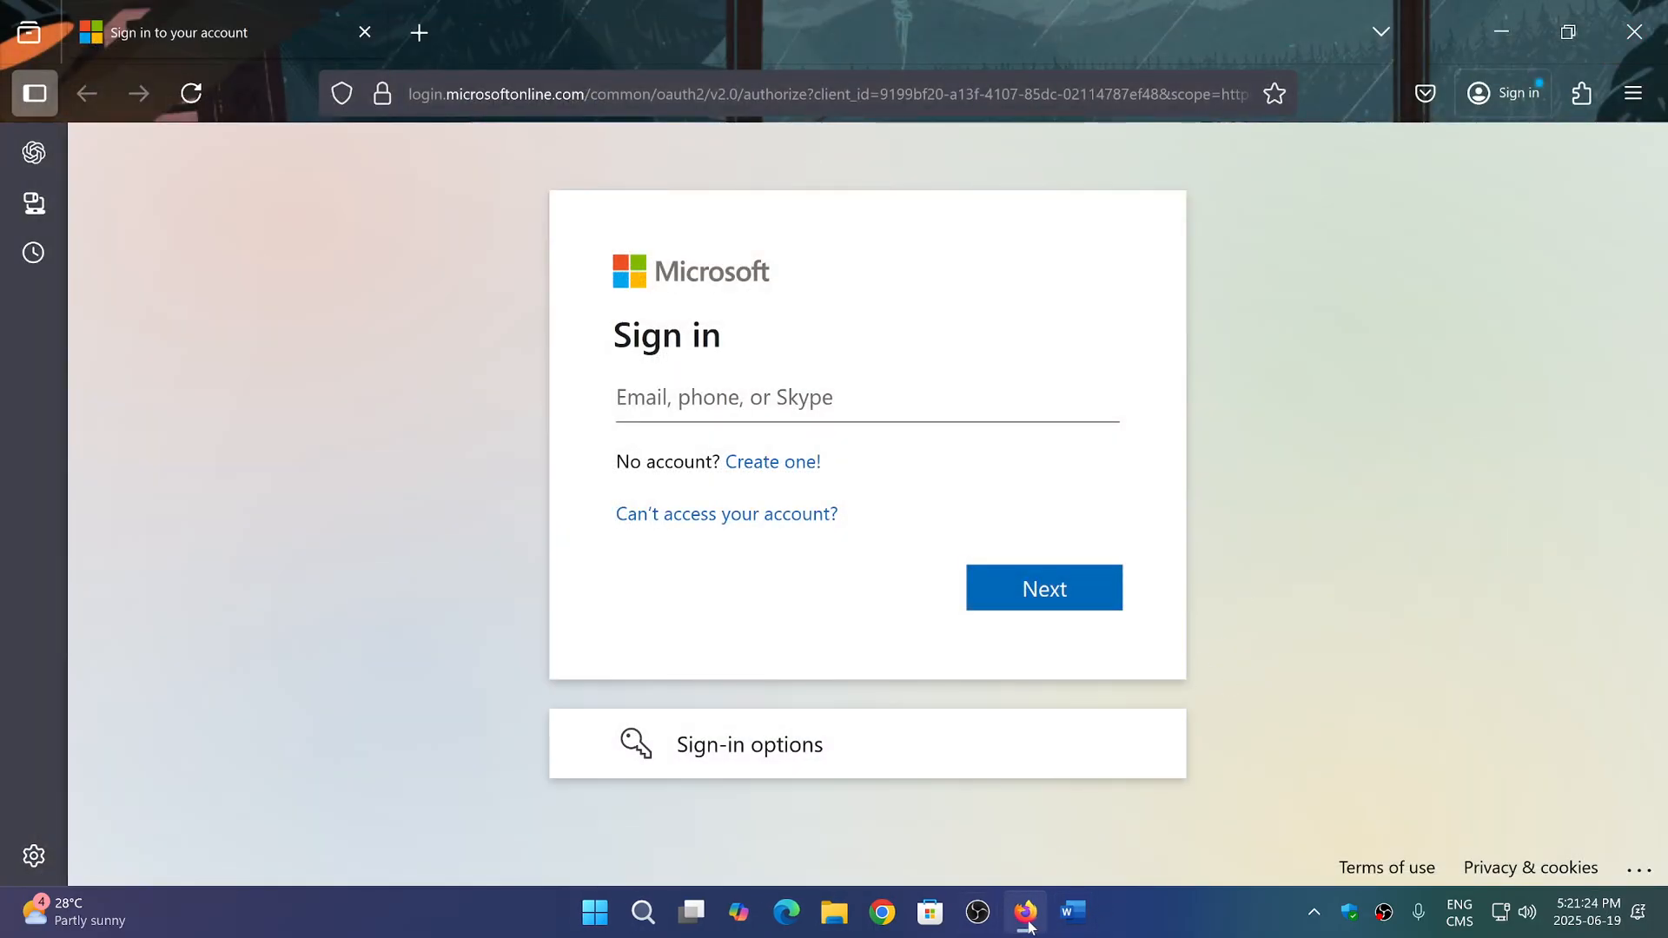
pyautogui.moveTo(1352, 576)
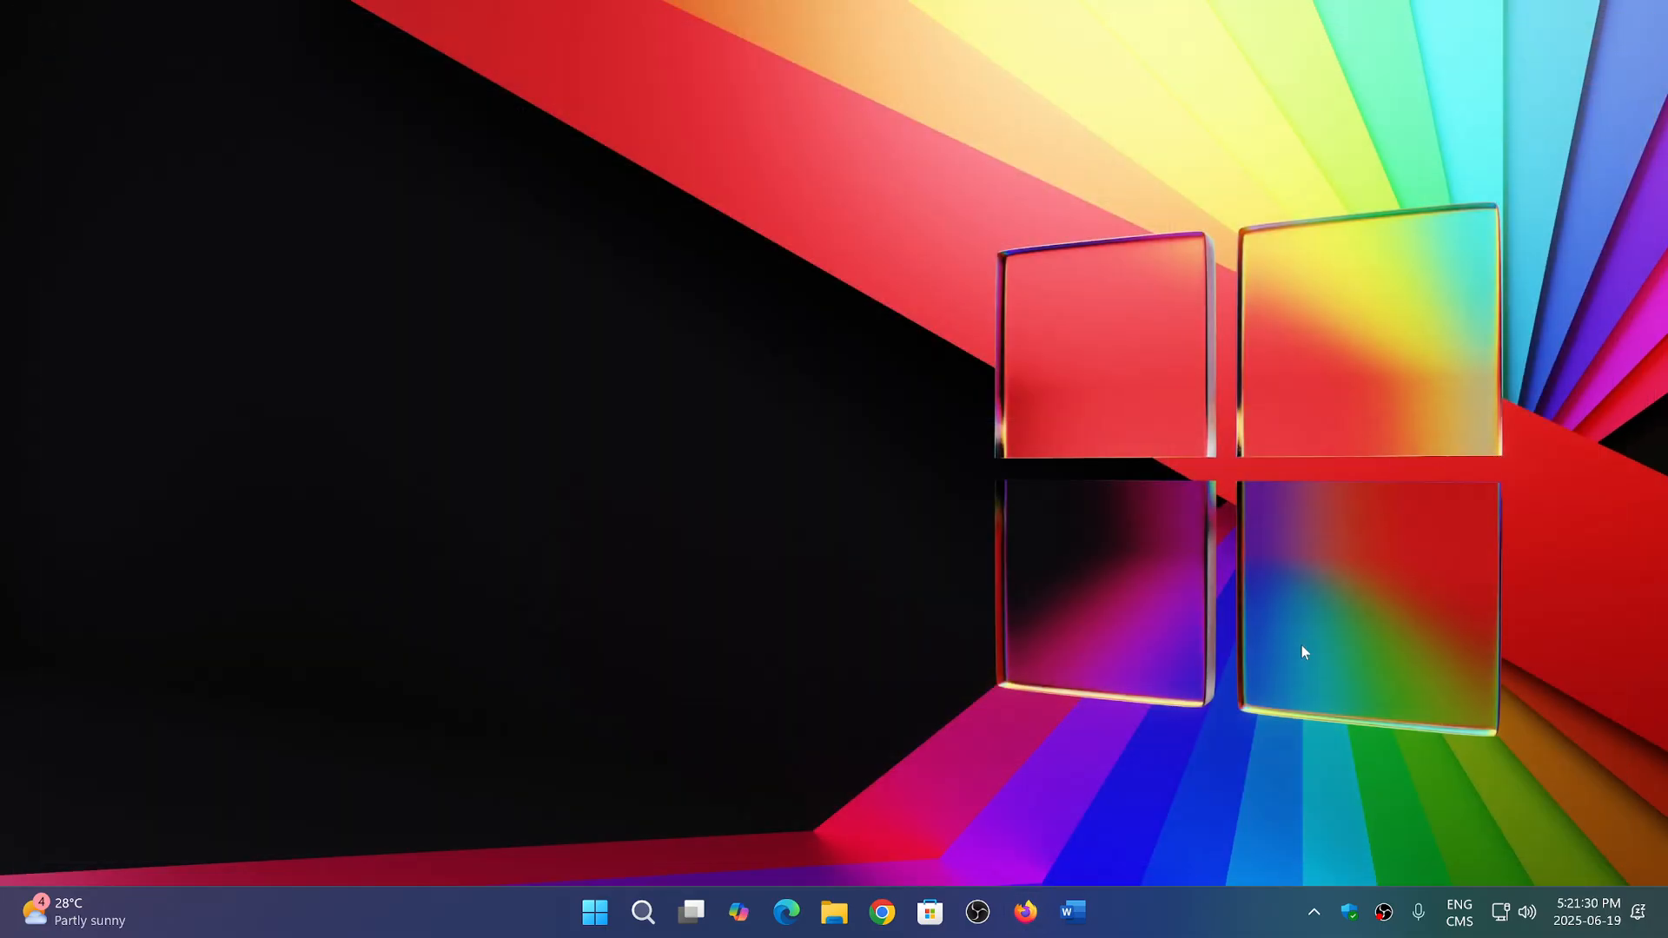
pyautogui.moveTo(1199, 931)
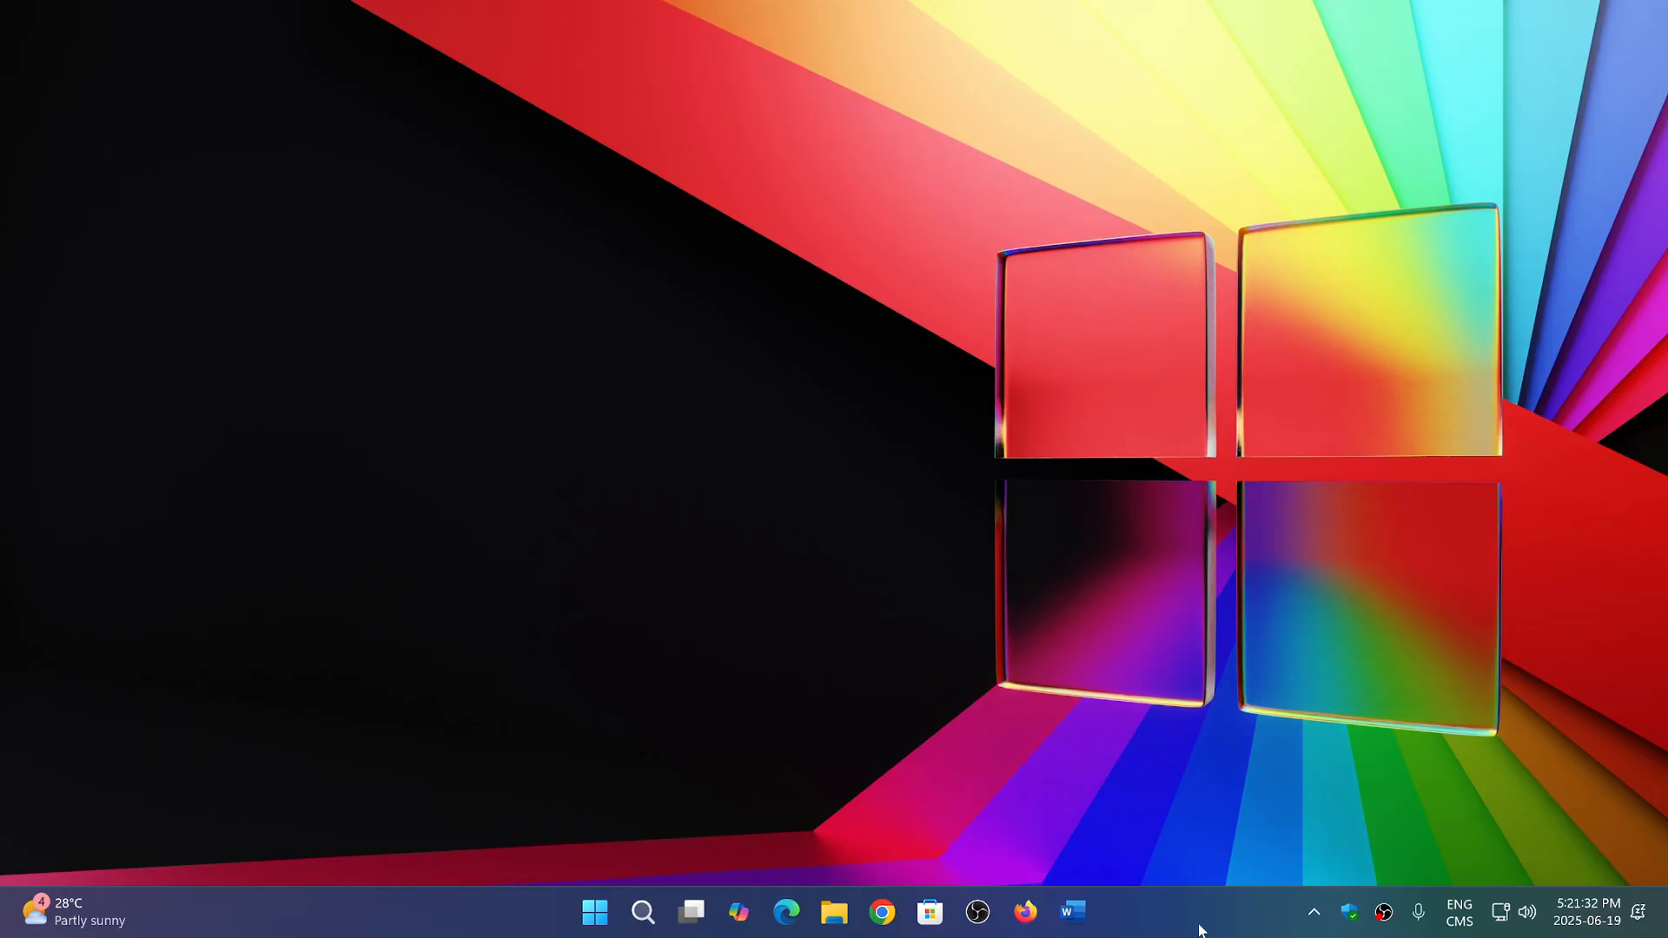